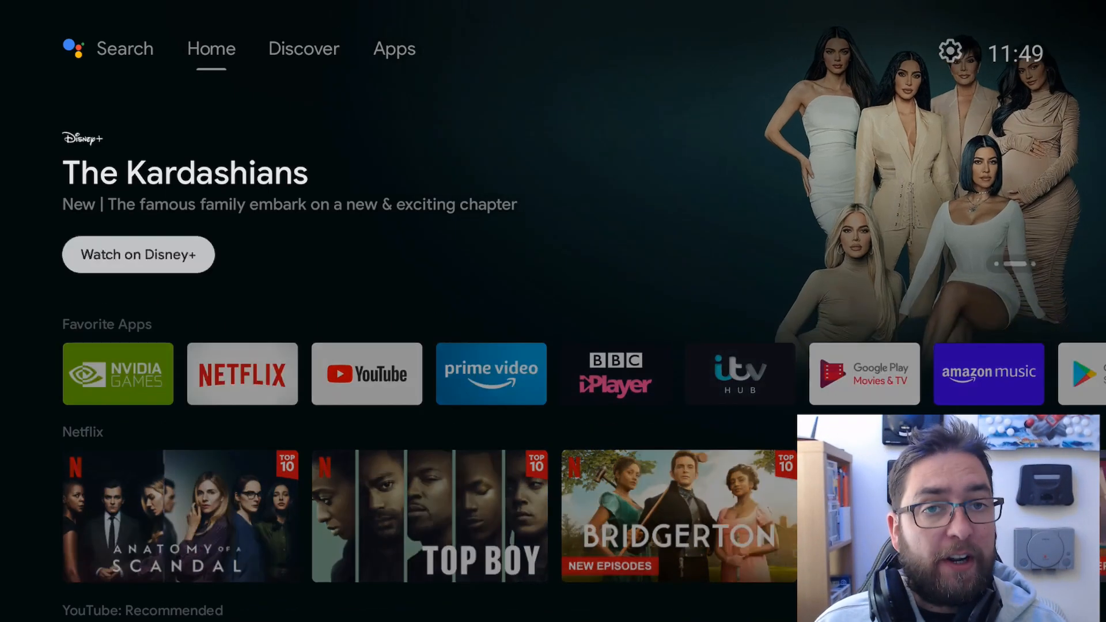
Switch to the Discover tab, then bring up the Settings panel
click(304, 49)
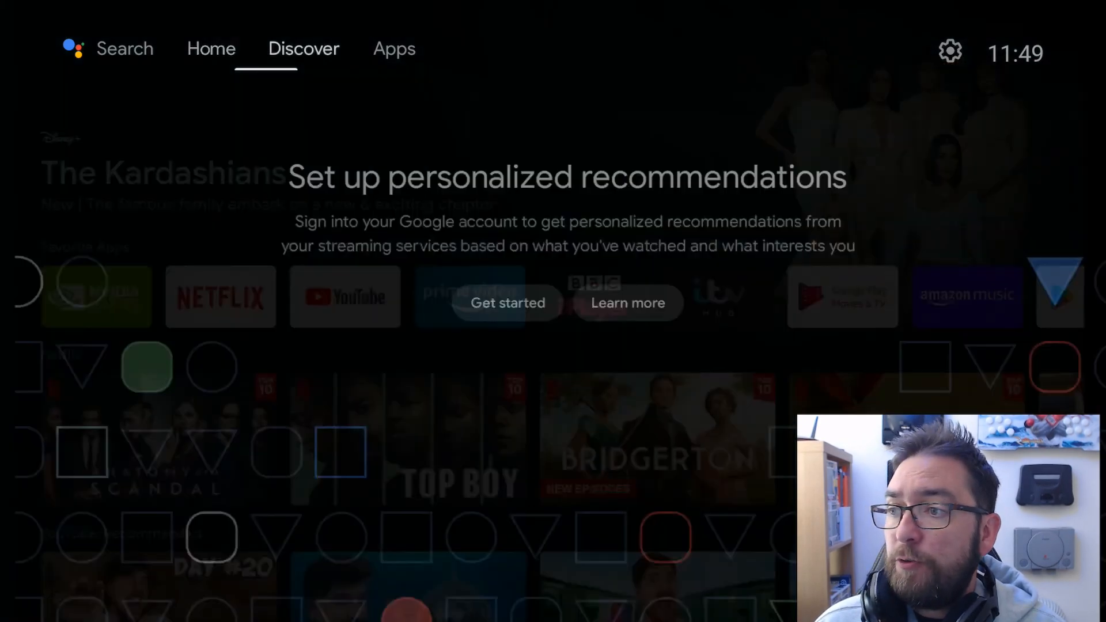
click(949, 50)
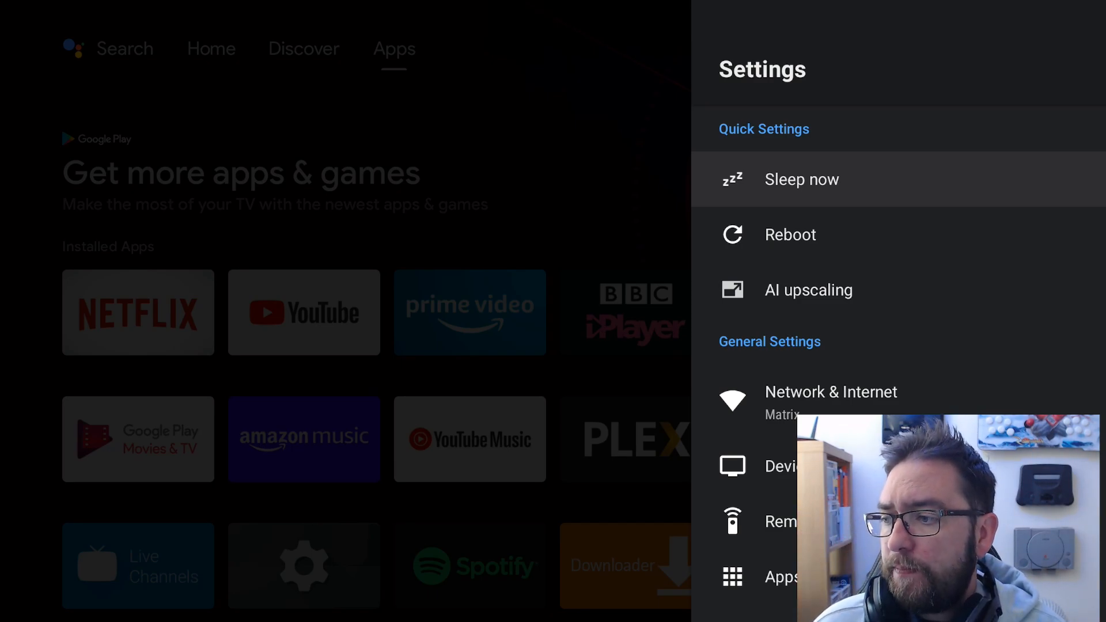
Switch off video and audio previews in Device Preferences > Home screen
scroll(down, 3)
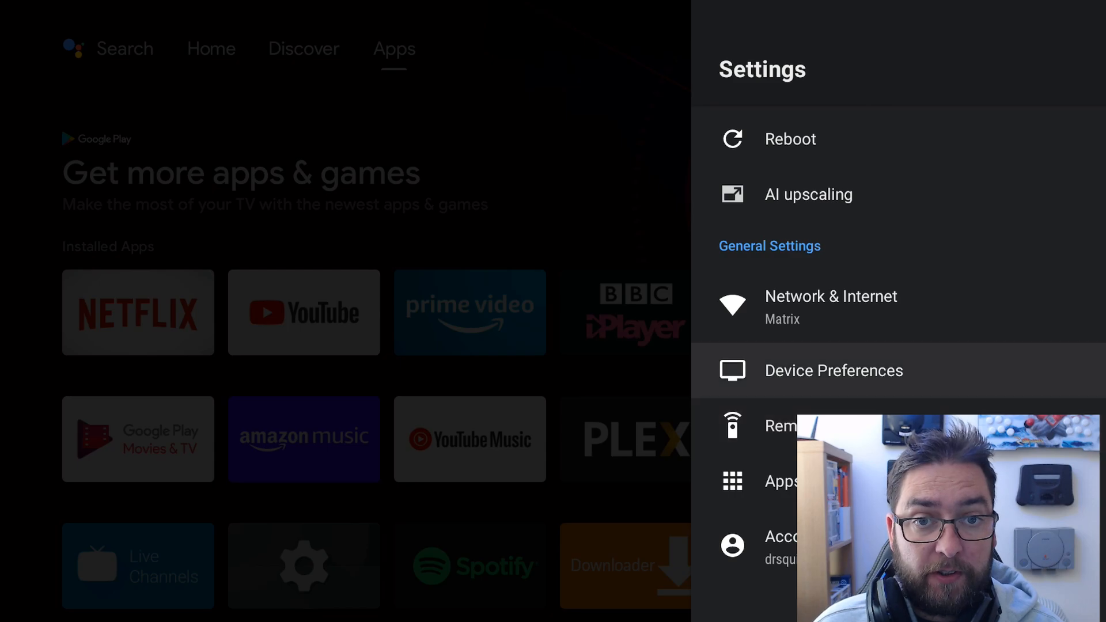
click(833, 371)
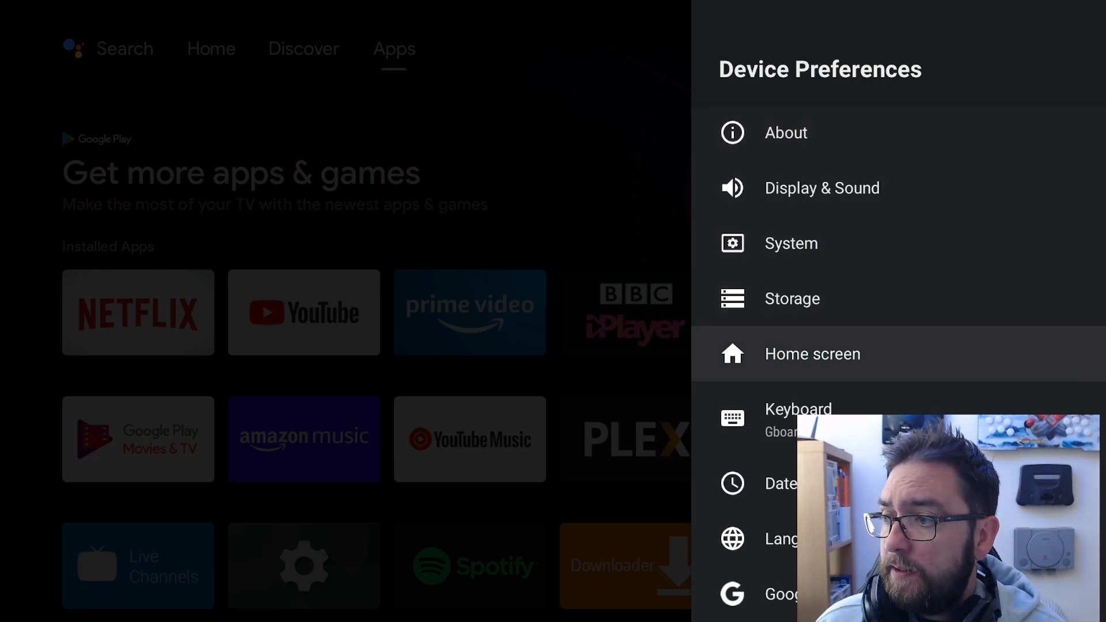
click(812, 353)
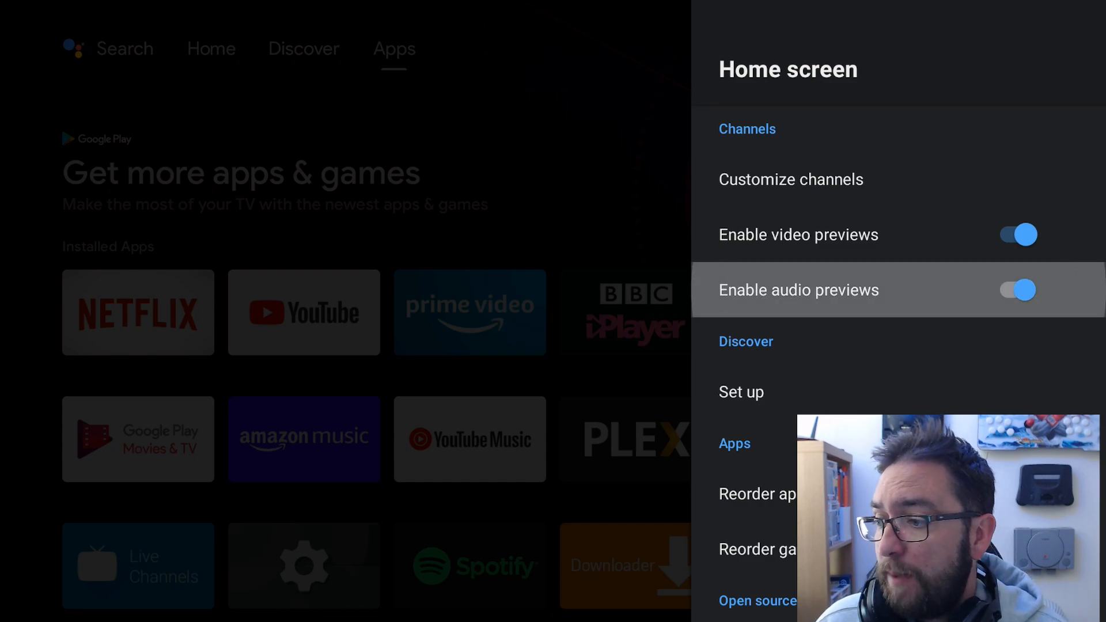
click(1010, 234)
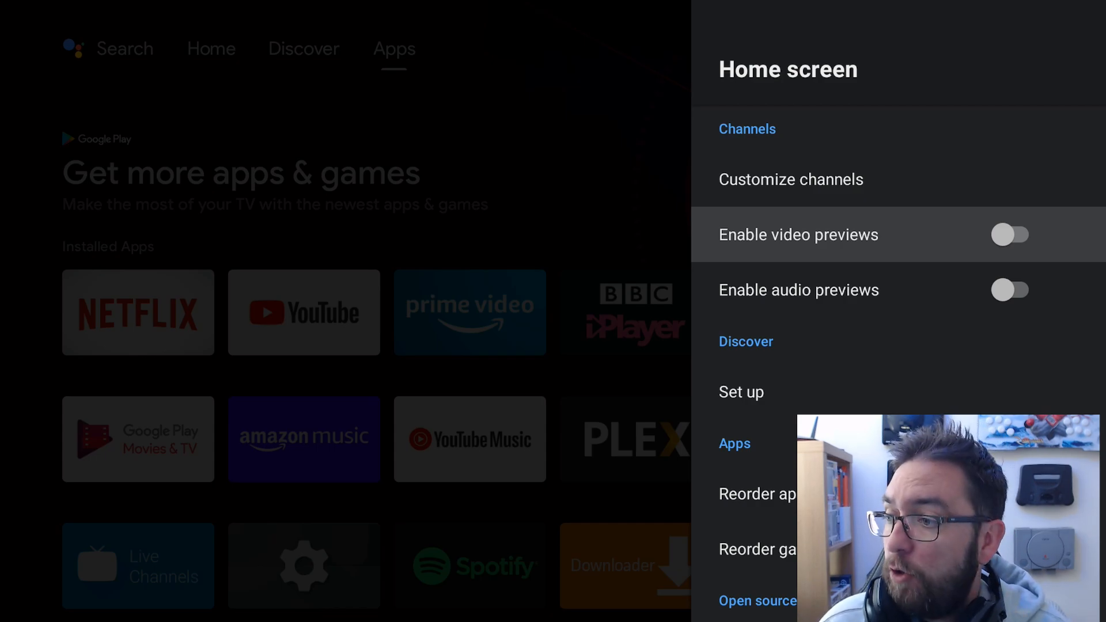
Check that Usage & diagnostics reporting is Off
key(Back)
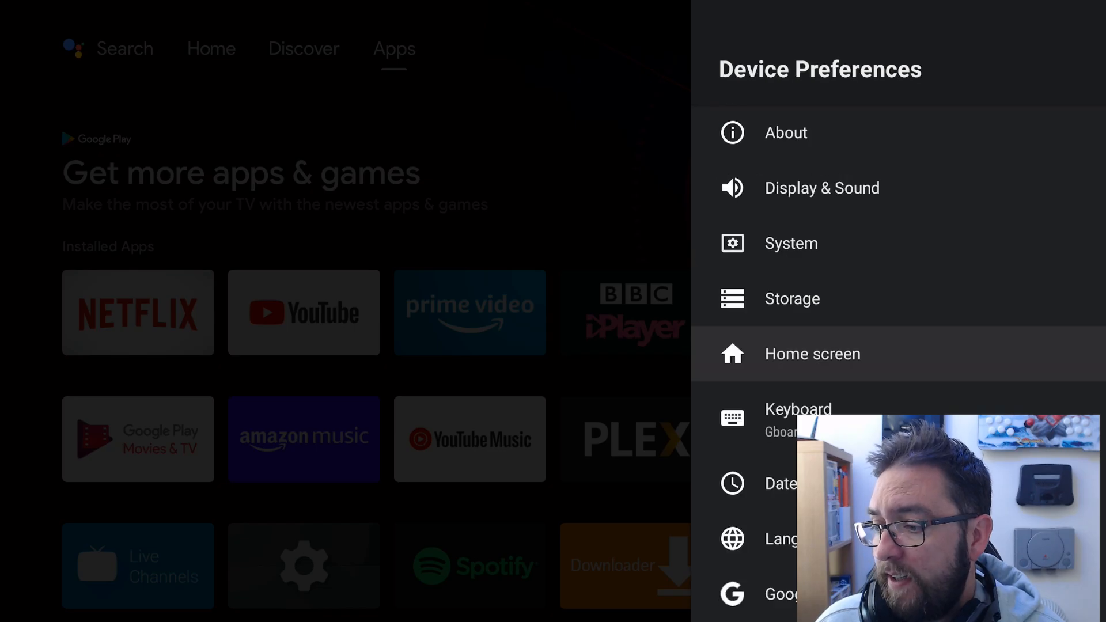
scroll(down, 3)
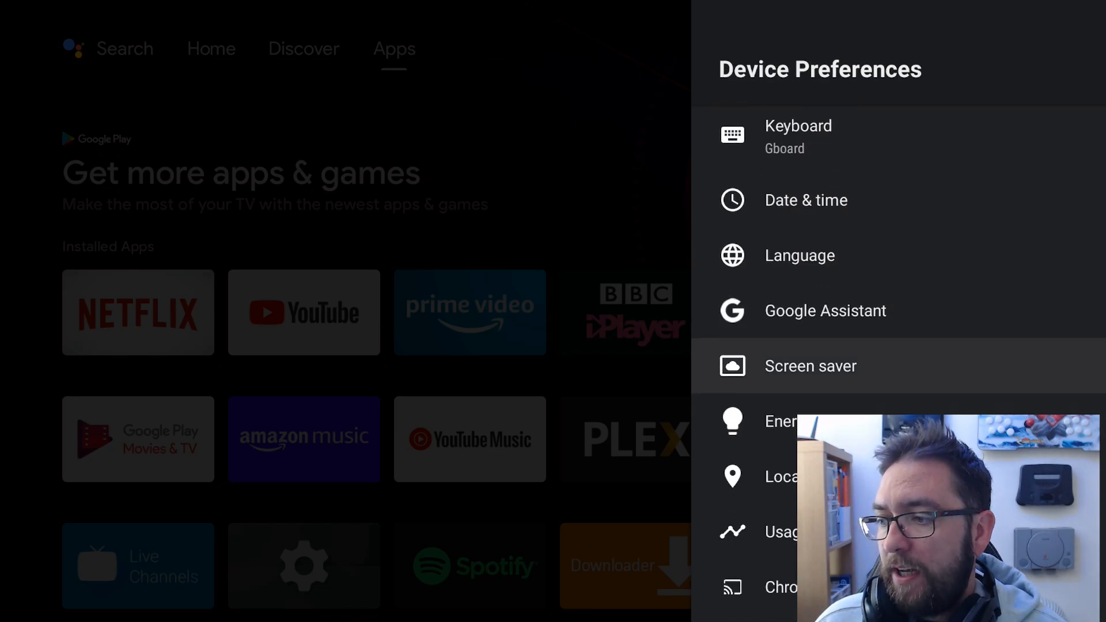
scroll(down, 3)
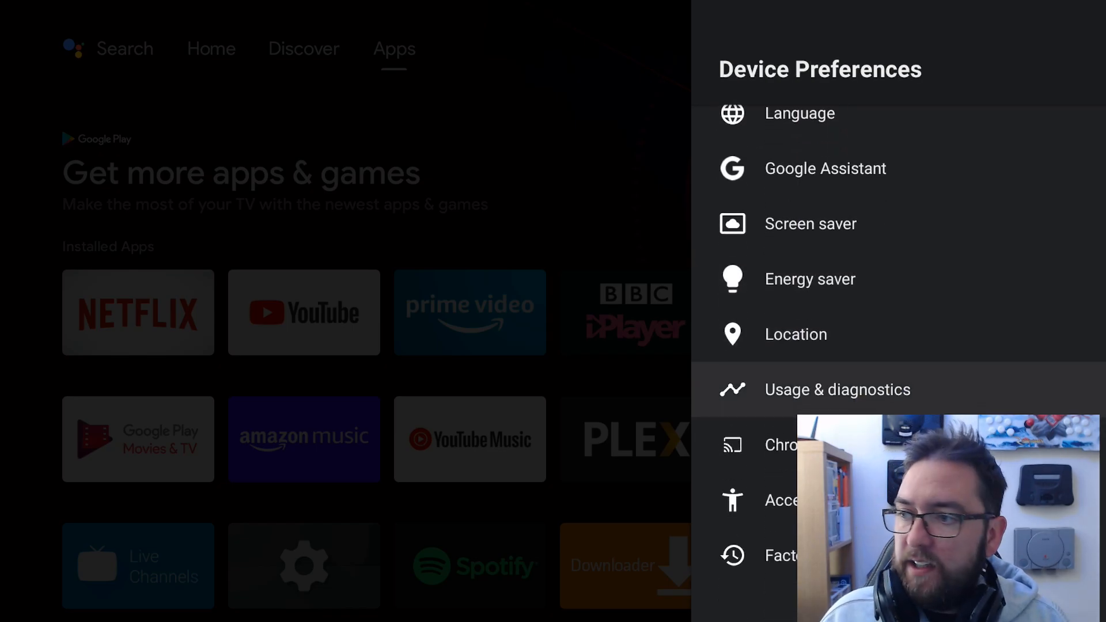
click(836, 389)
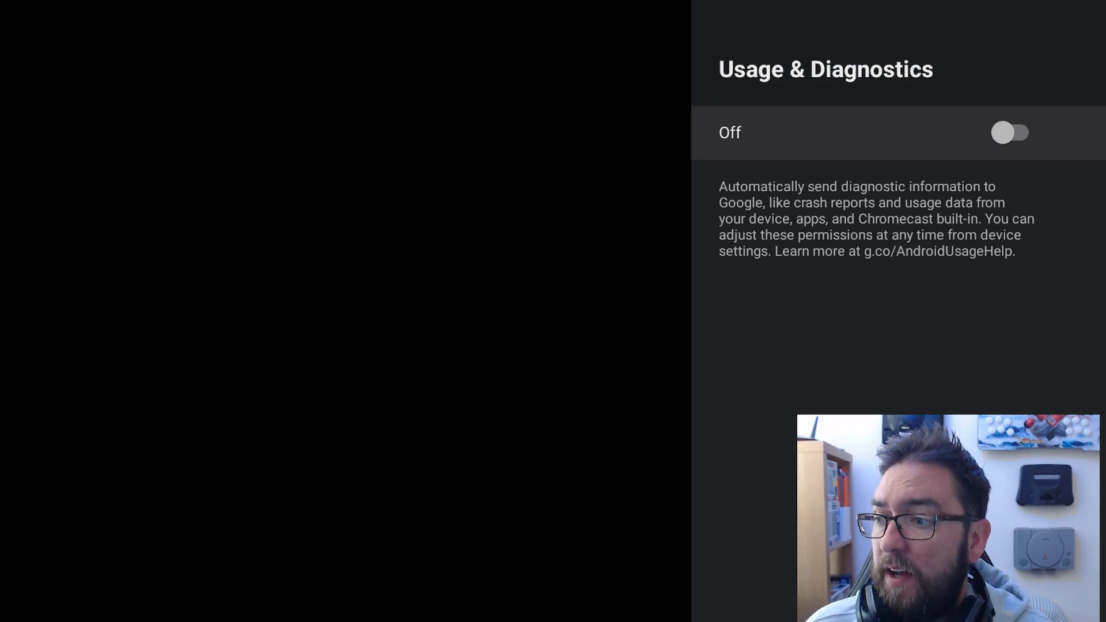
Confirm Location status is Off and return to Device Preferences
key(Back)
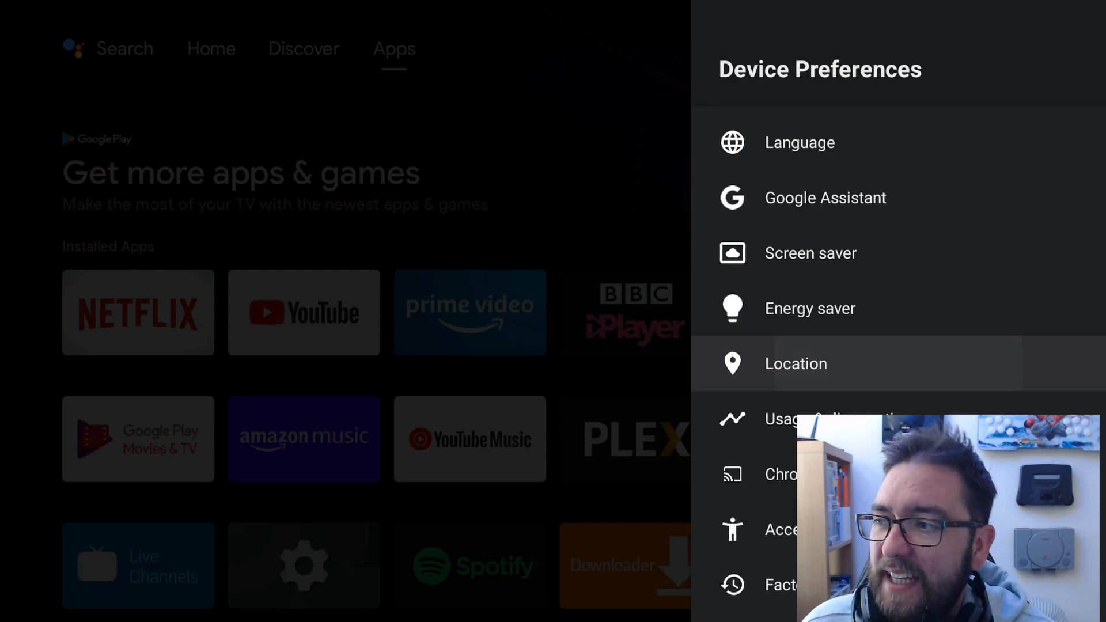
click(795, 363)
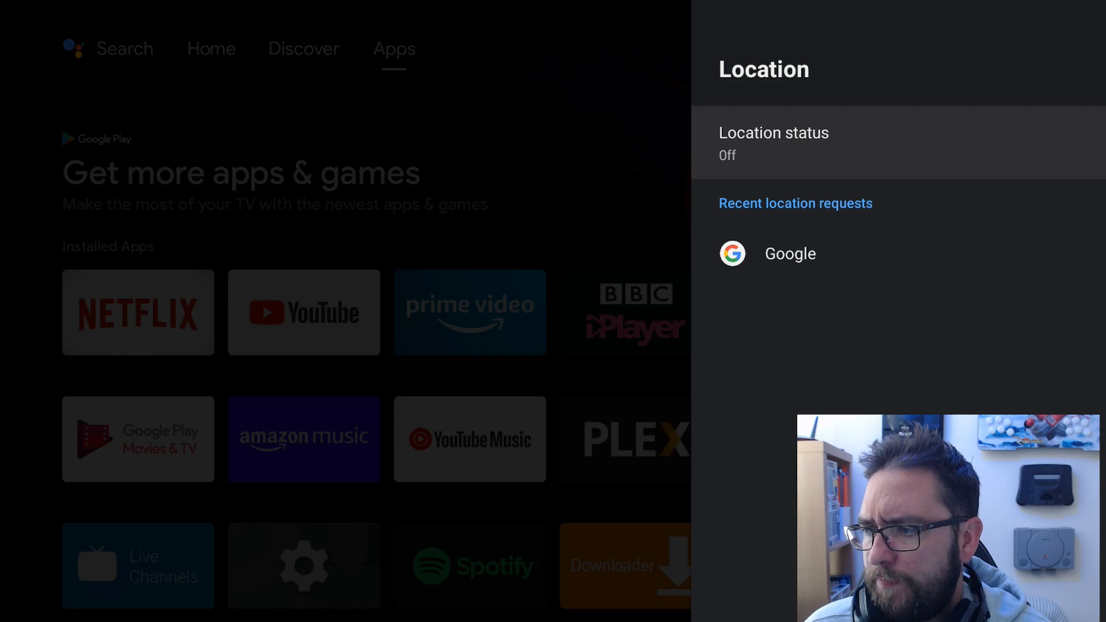
key(Back)
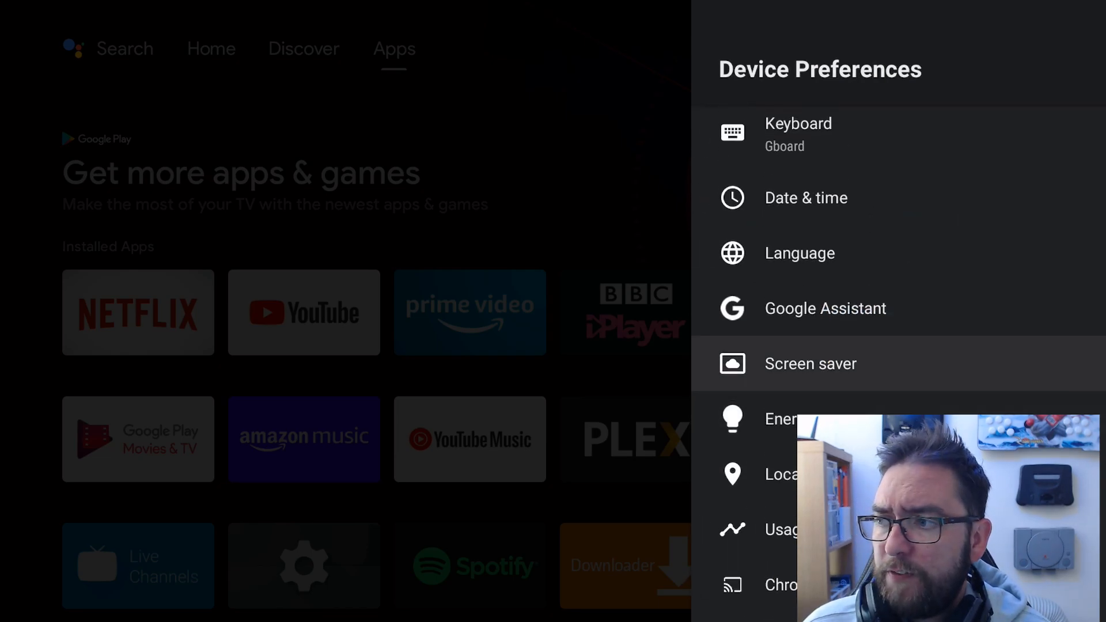
Tap Build repeatedly in About to unlock developer mode
scroll(up, 3)
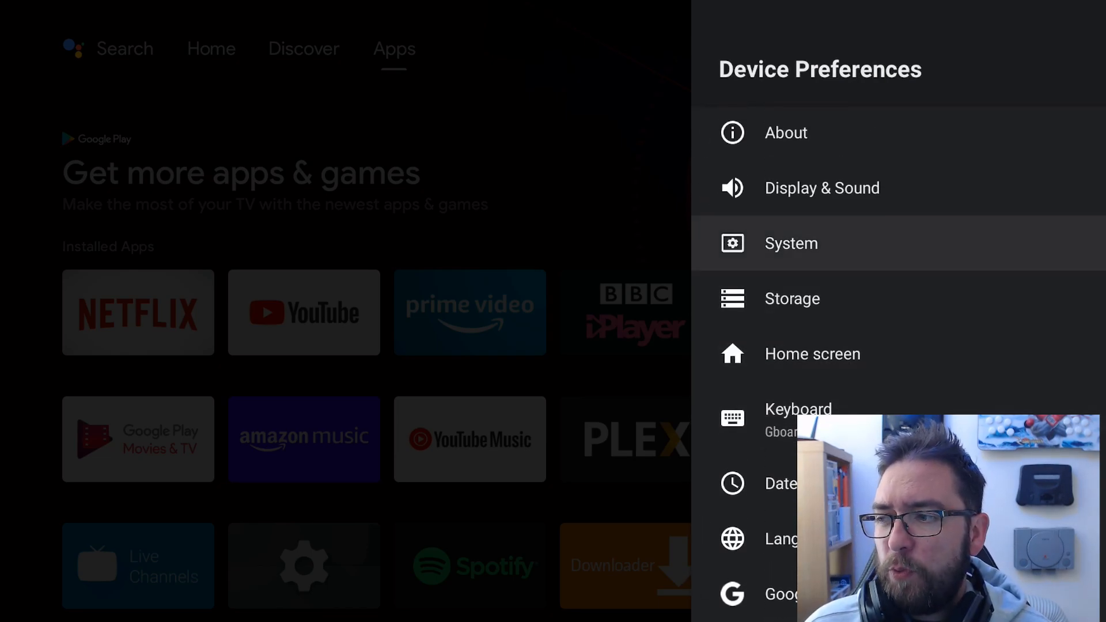
click(785, 132)
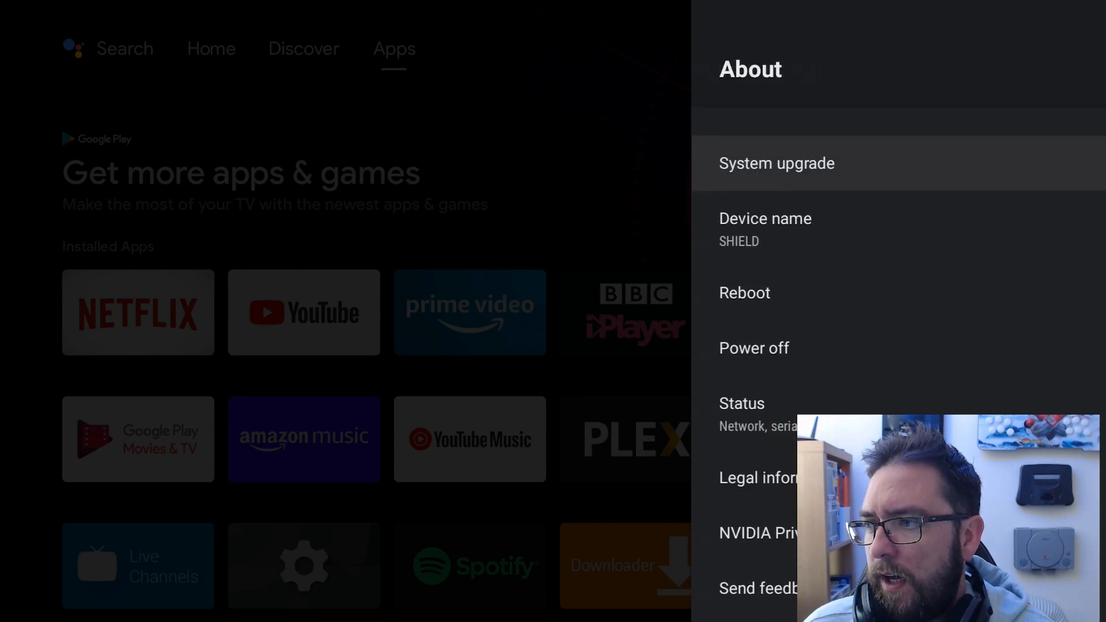
scroll(down, 3)
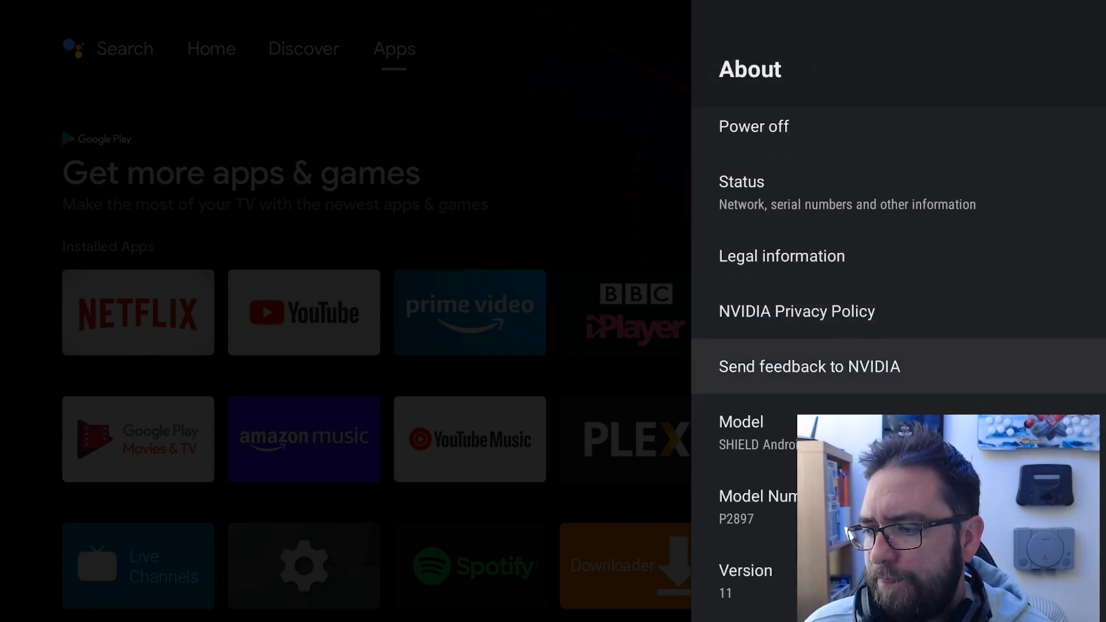
scroll(down, 3)
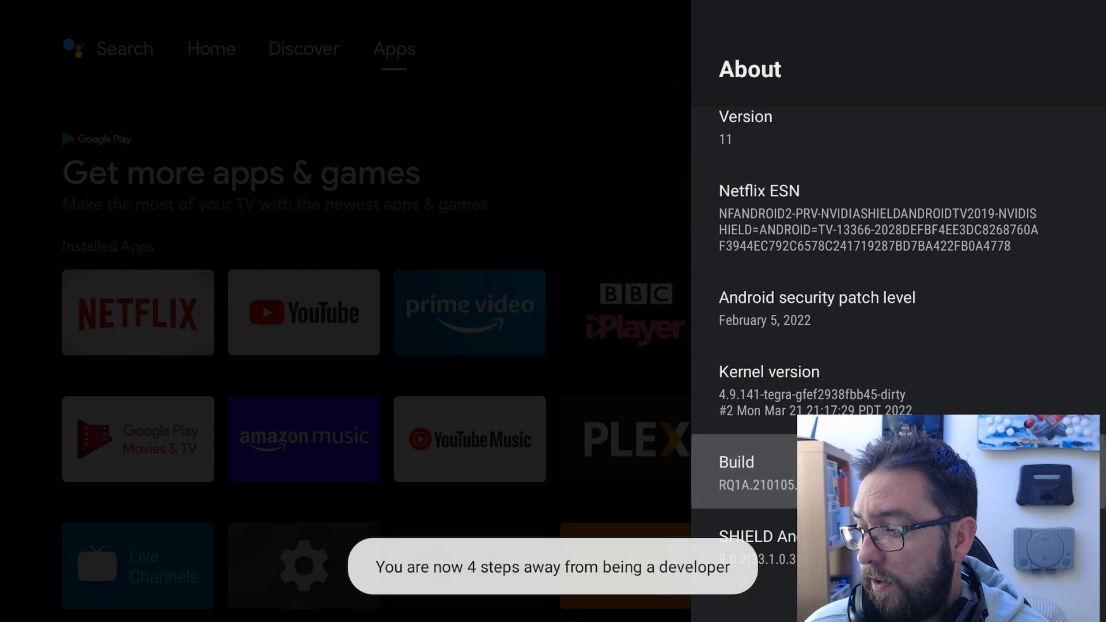
click(736, 472)
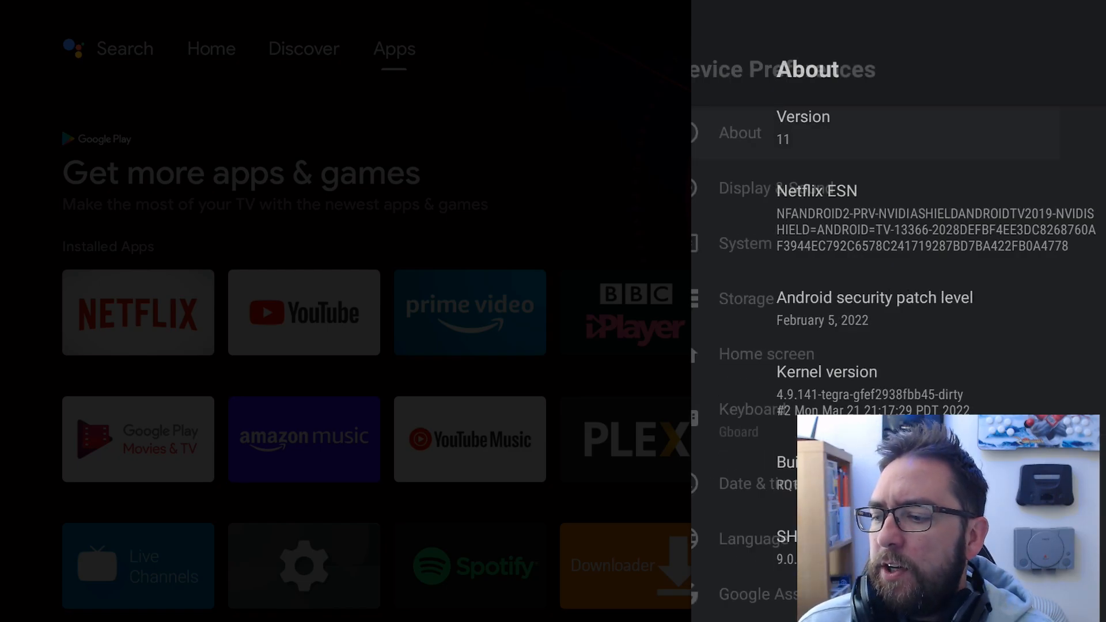
key(Back)
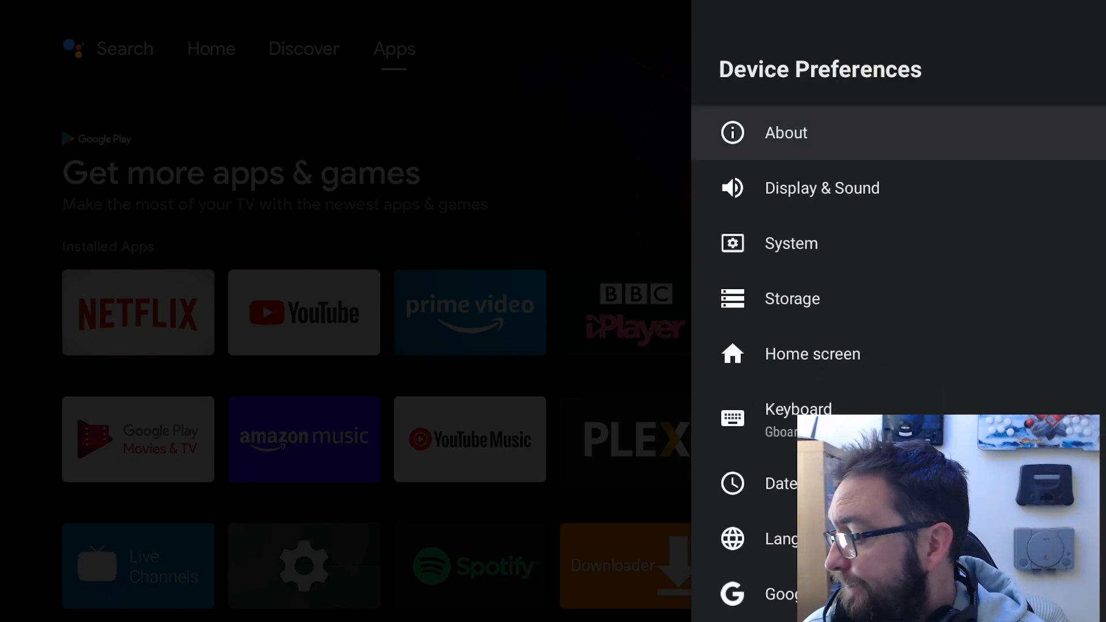
Browse Developer options past animation scale down to Hardware accelerated rendering
scroll(down, 3)
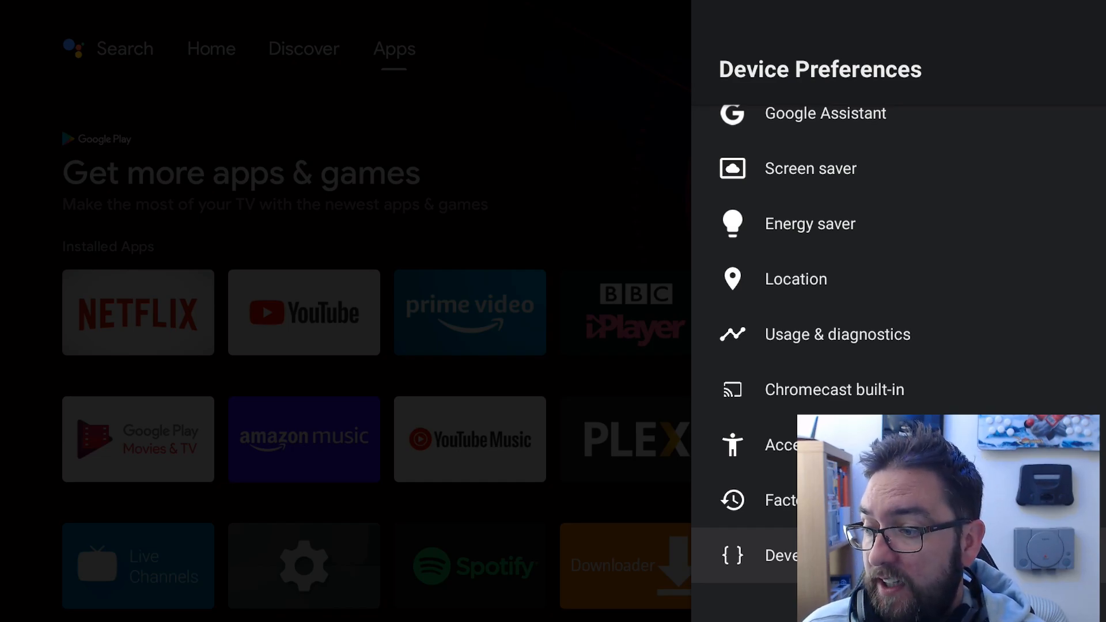
click(782, 555)
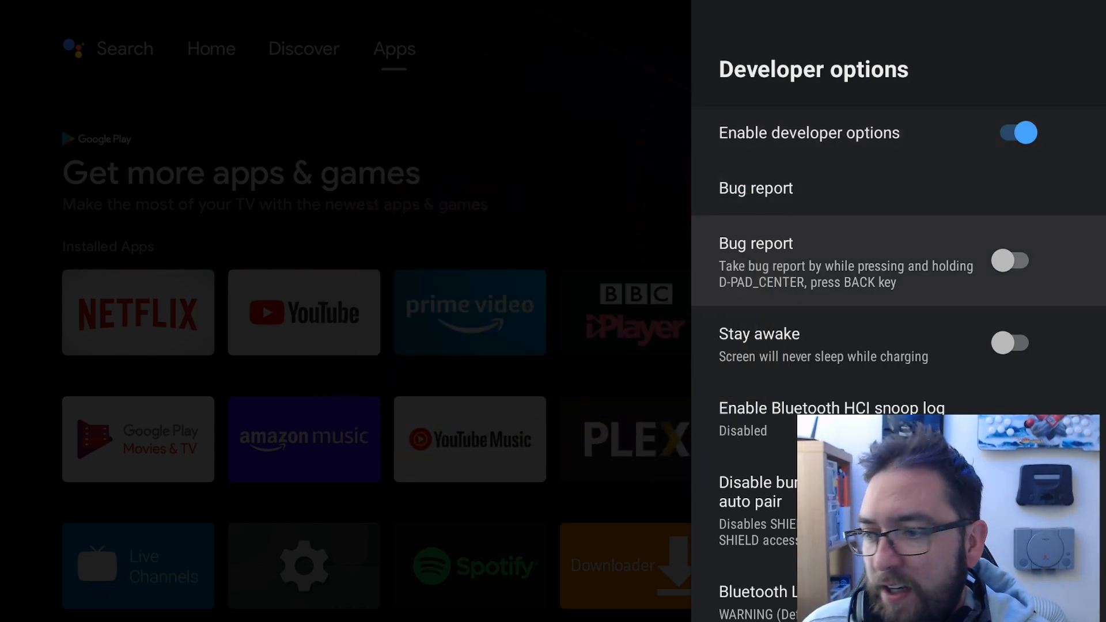
scroll(down, 3)
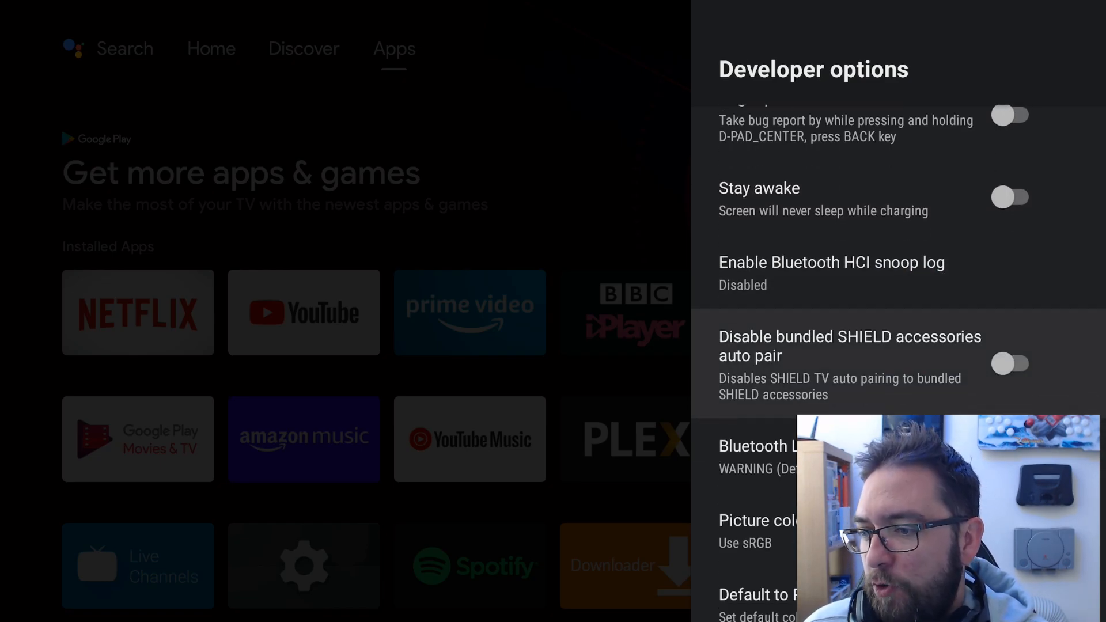
scroll(down, 3)
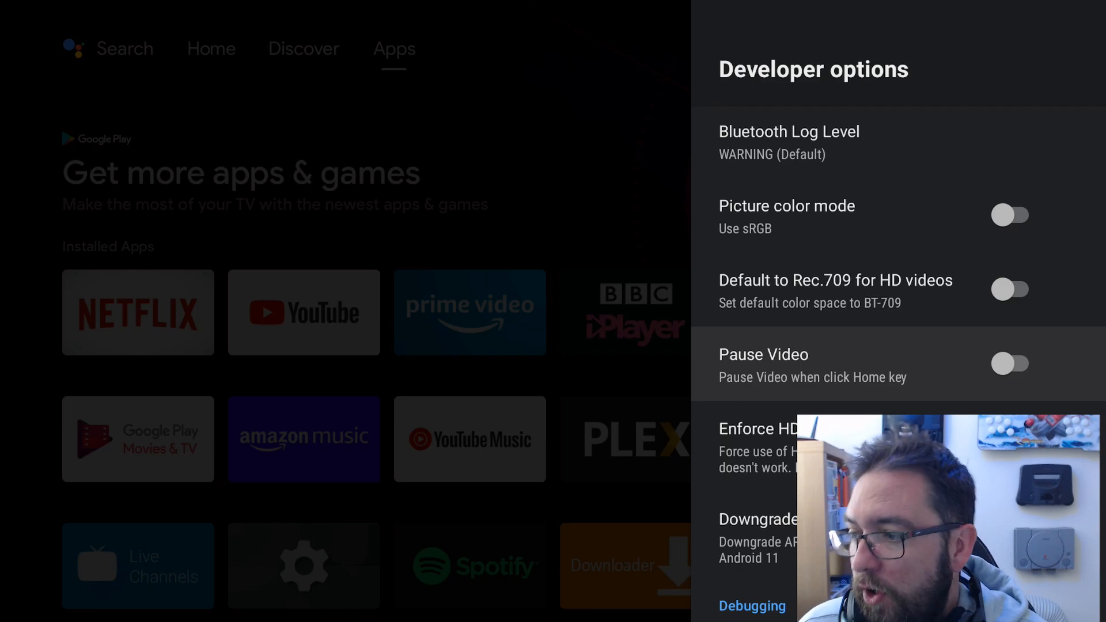
scroll(down, 3)
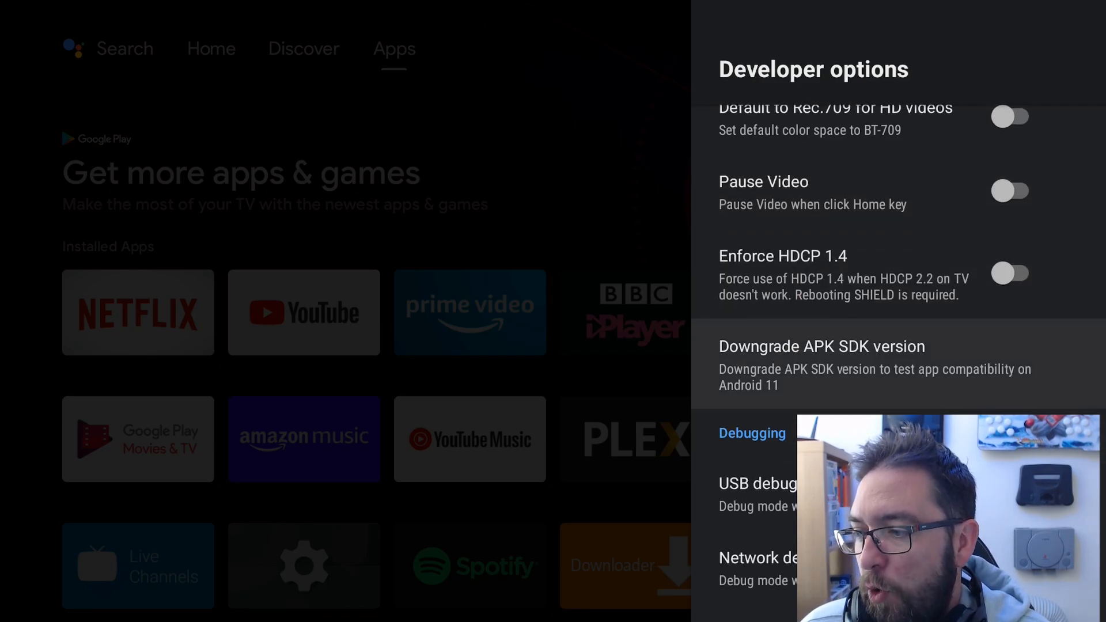
scroll(down, 3)
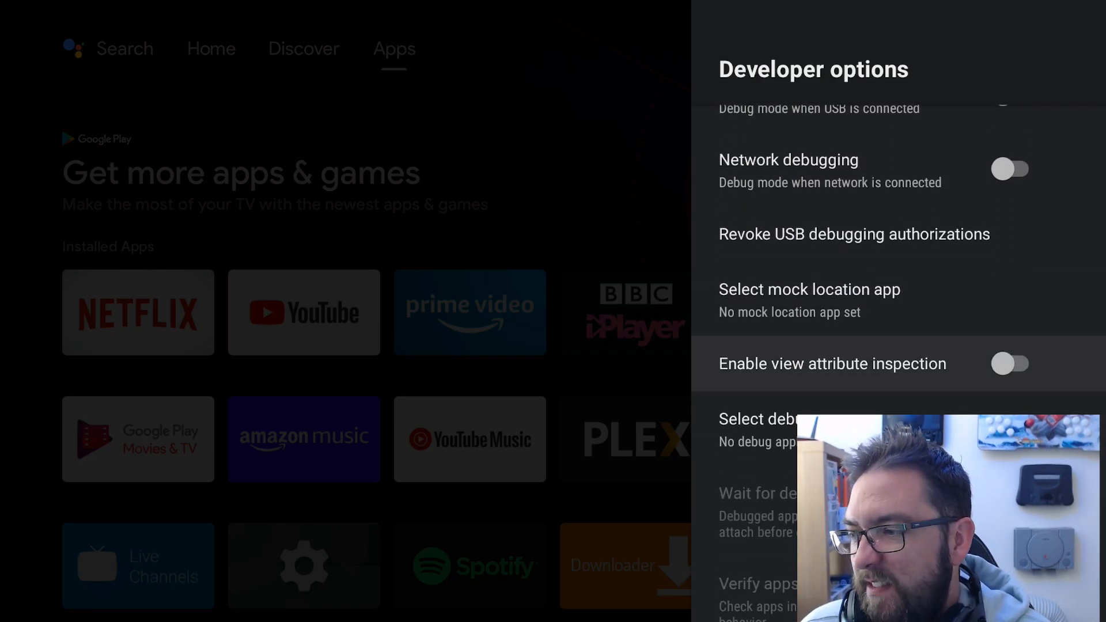
scroll(down, 3)
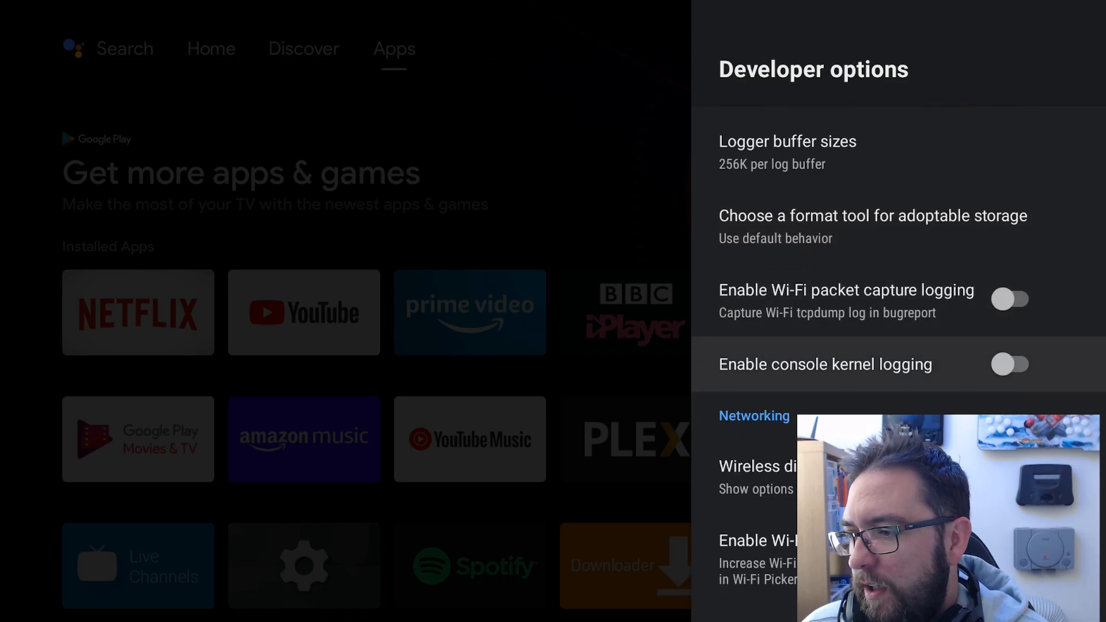
scroll(down, 3)
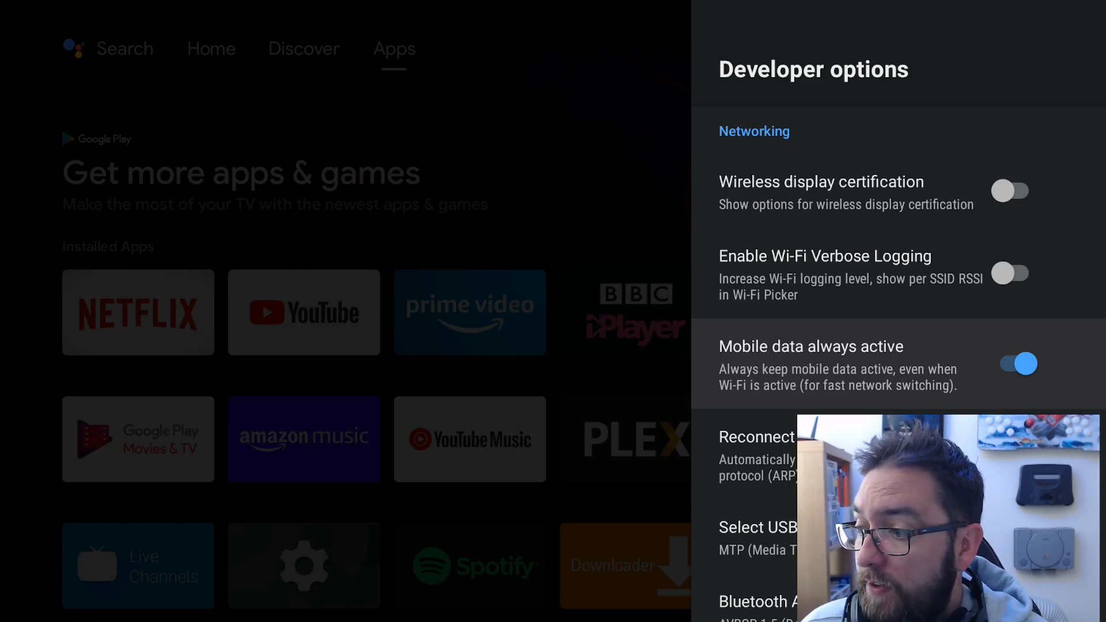
scroll(down, 3)
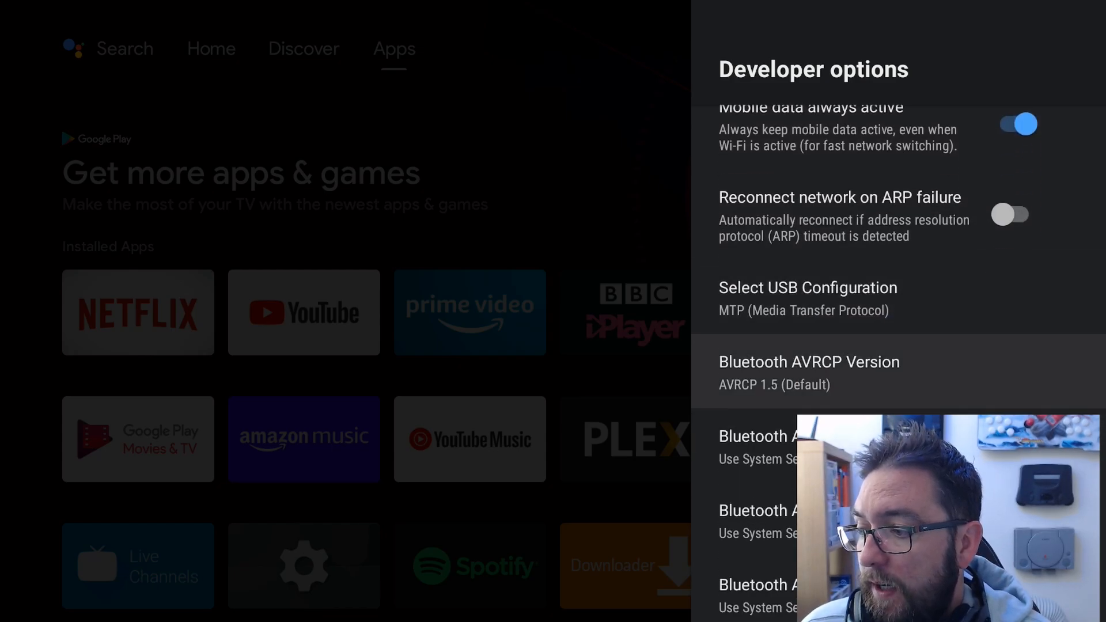
scroll(down, 3)
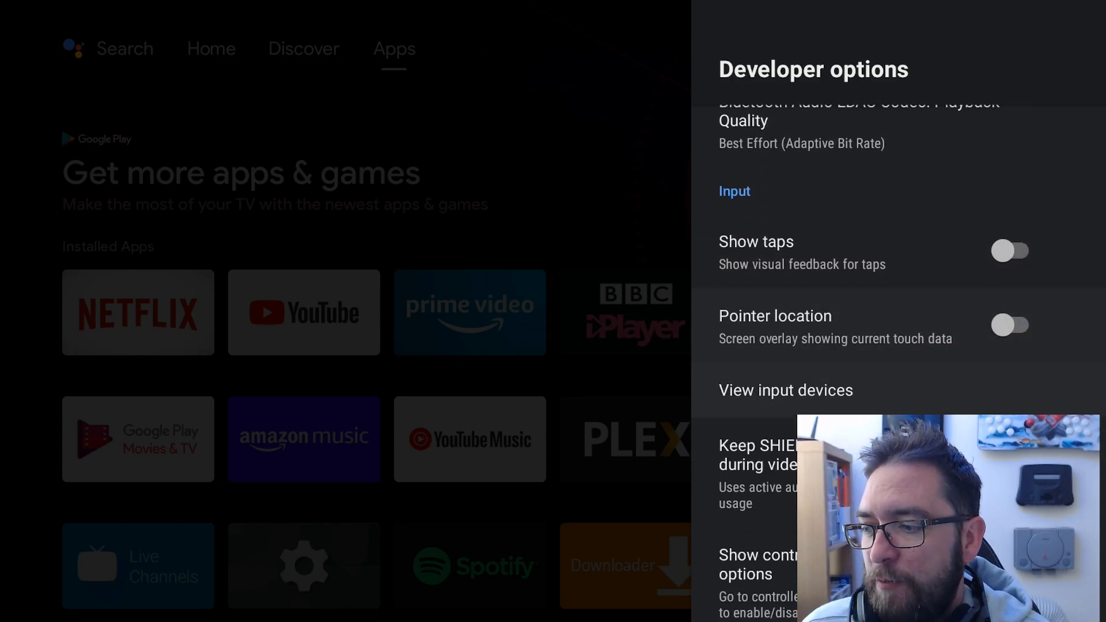
scroll(down, 3)
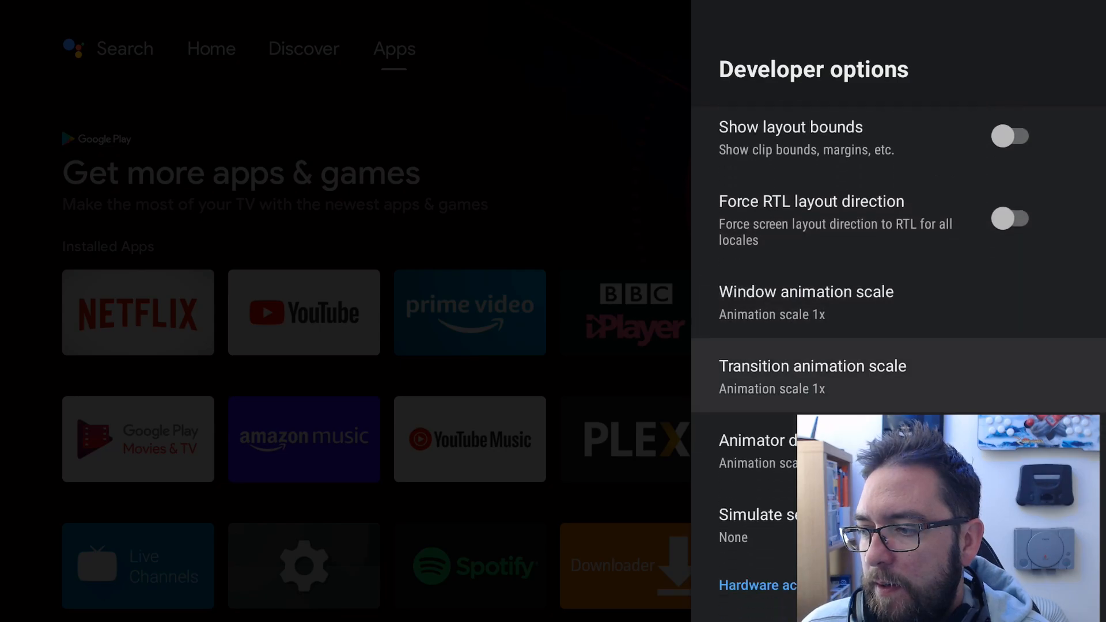
scroll(down, 3)
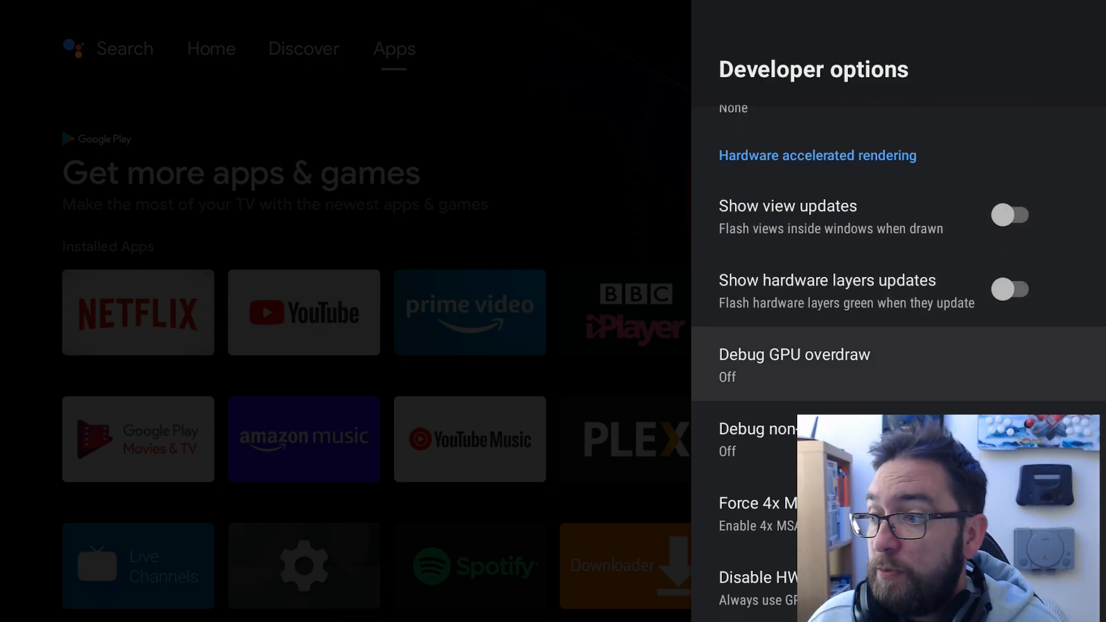
Review System settings, where processor mode shows max performance
key(Back)
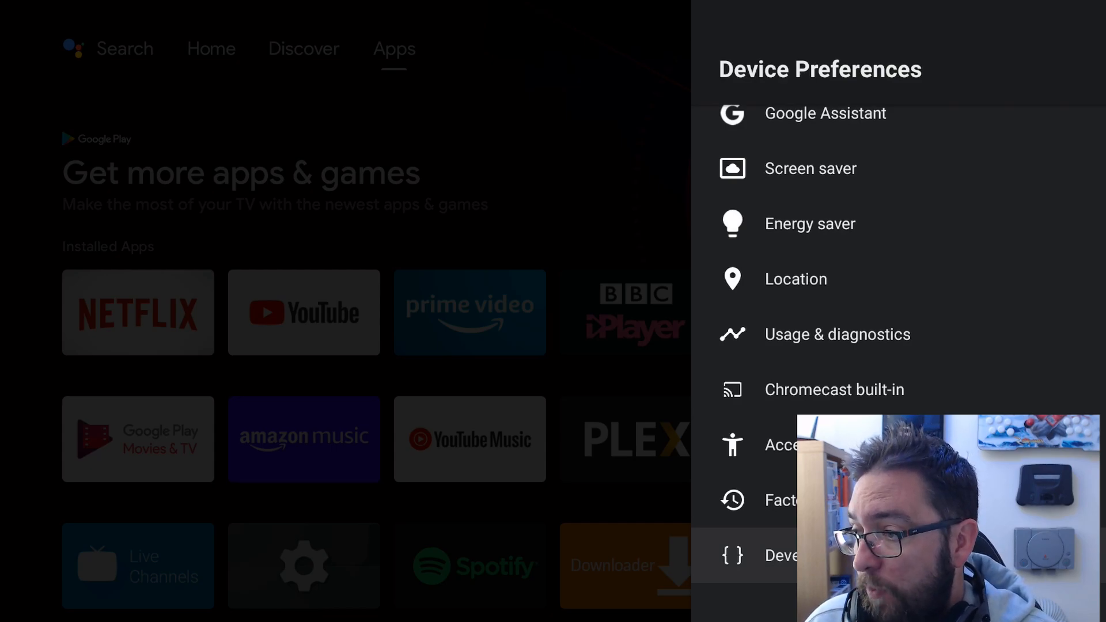
scroll(up, 3)
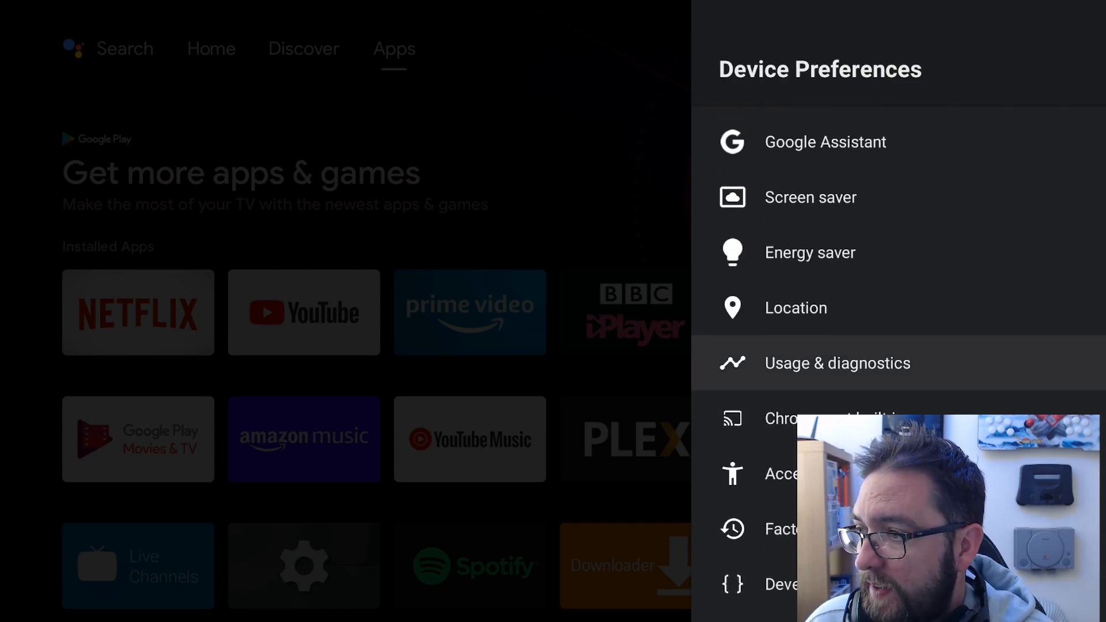
scroll(up, 3)
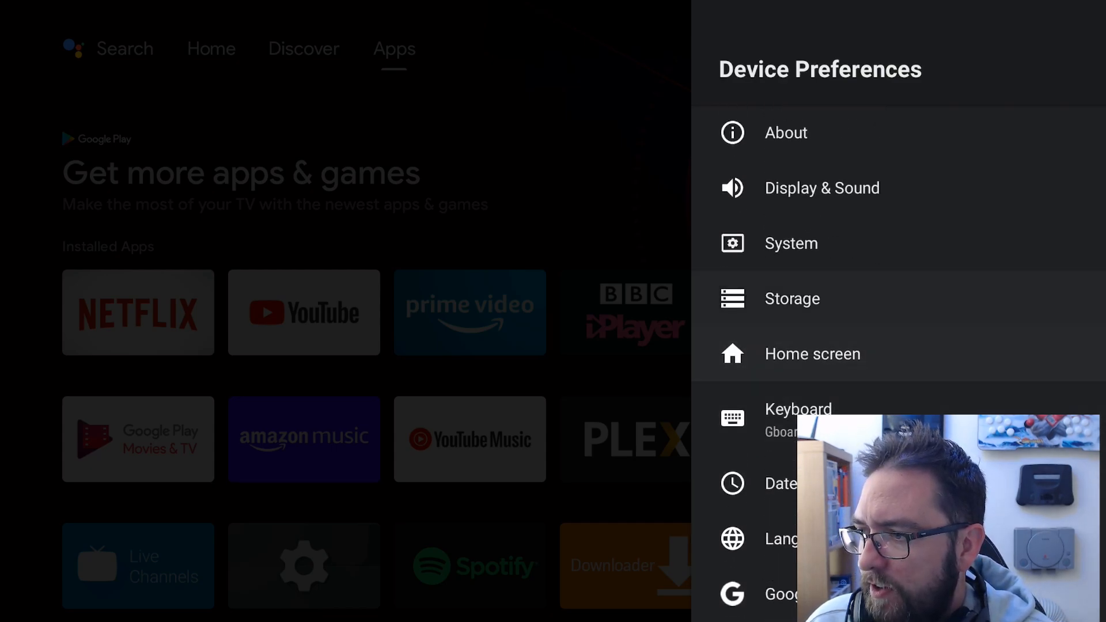
click(791, 242)
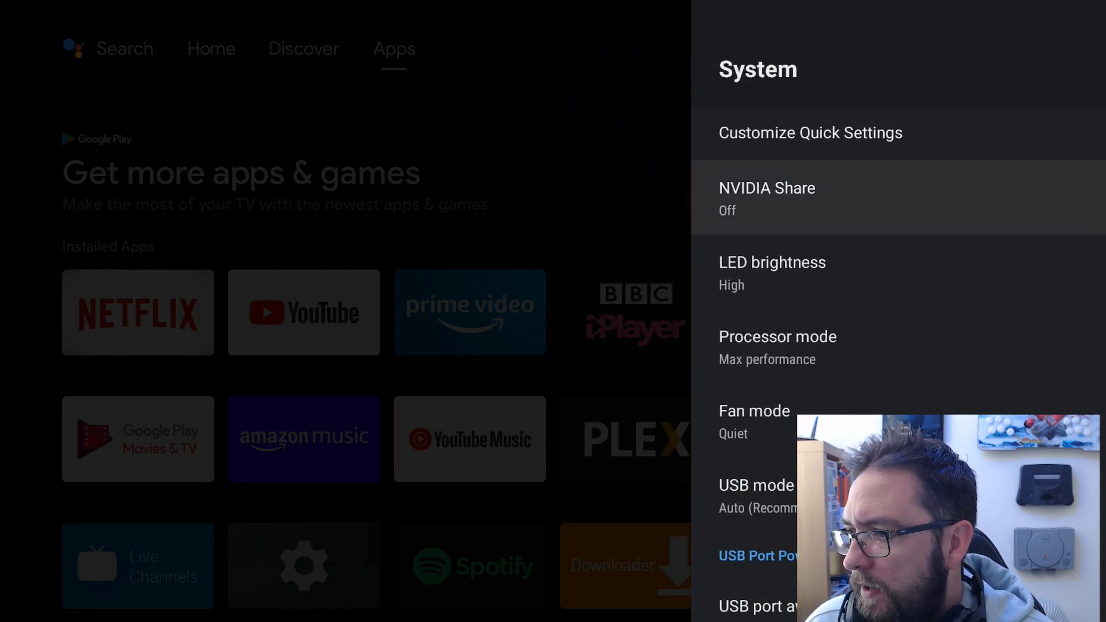
scroll(down, 3)
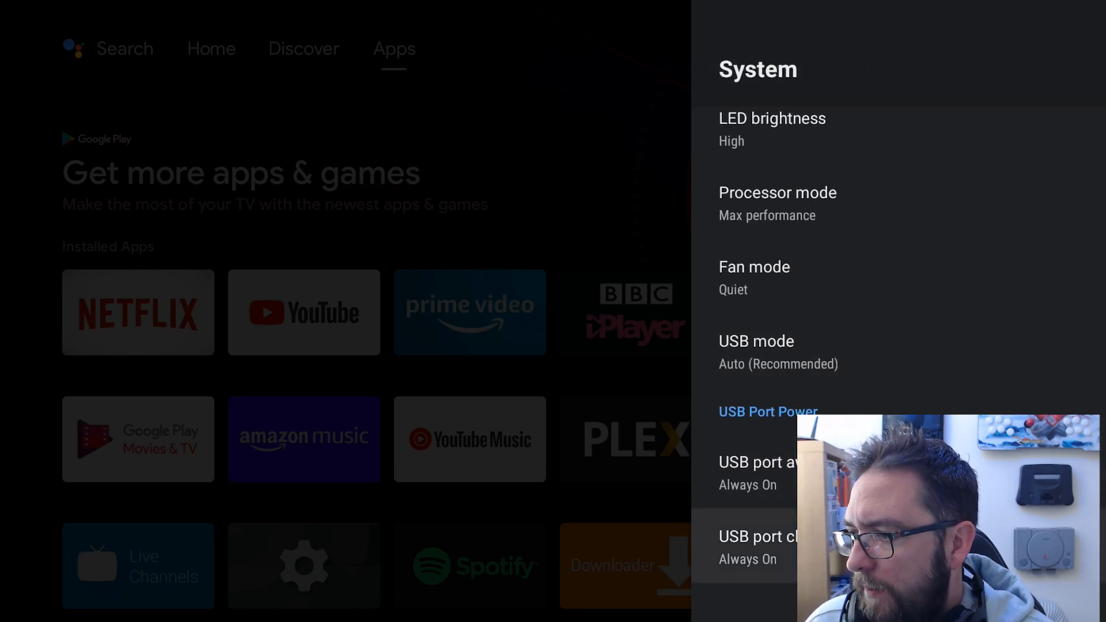
scroll(up, 3)
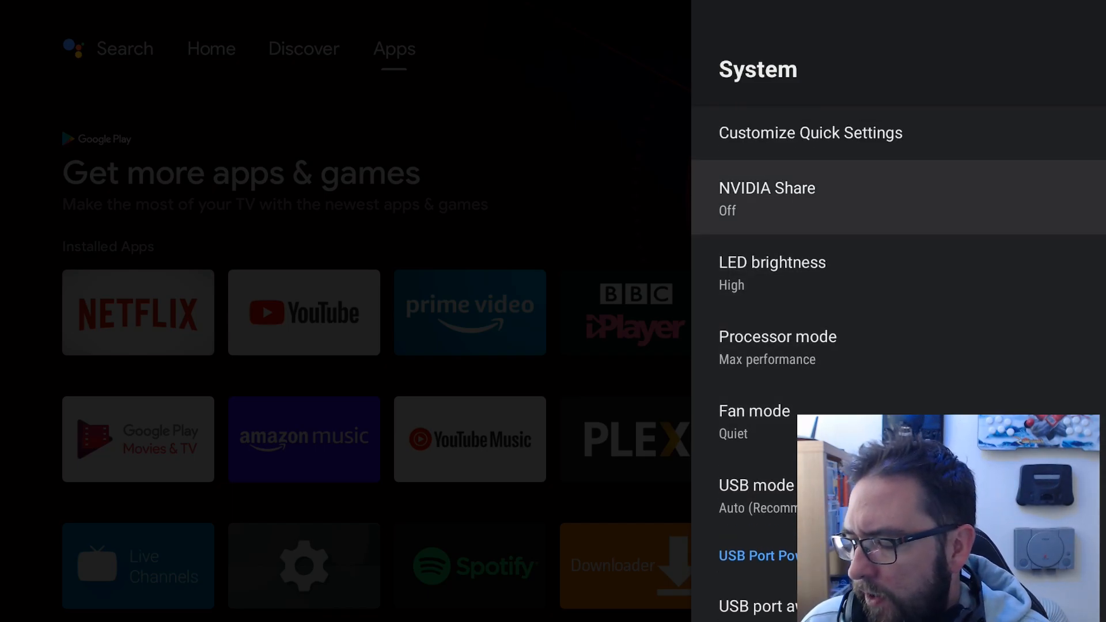
key(Back)
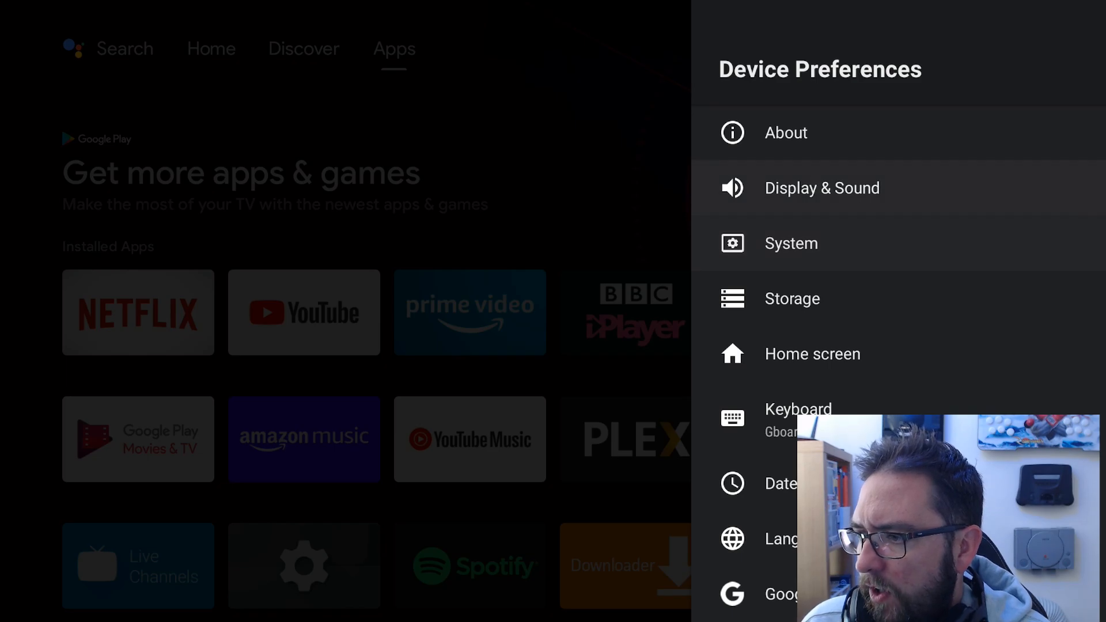
Return to the main Settings list showing Reboot and AI upscaling
click(791, 298)
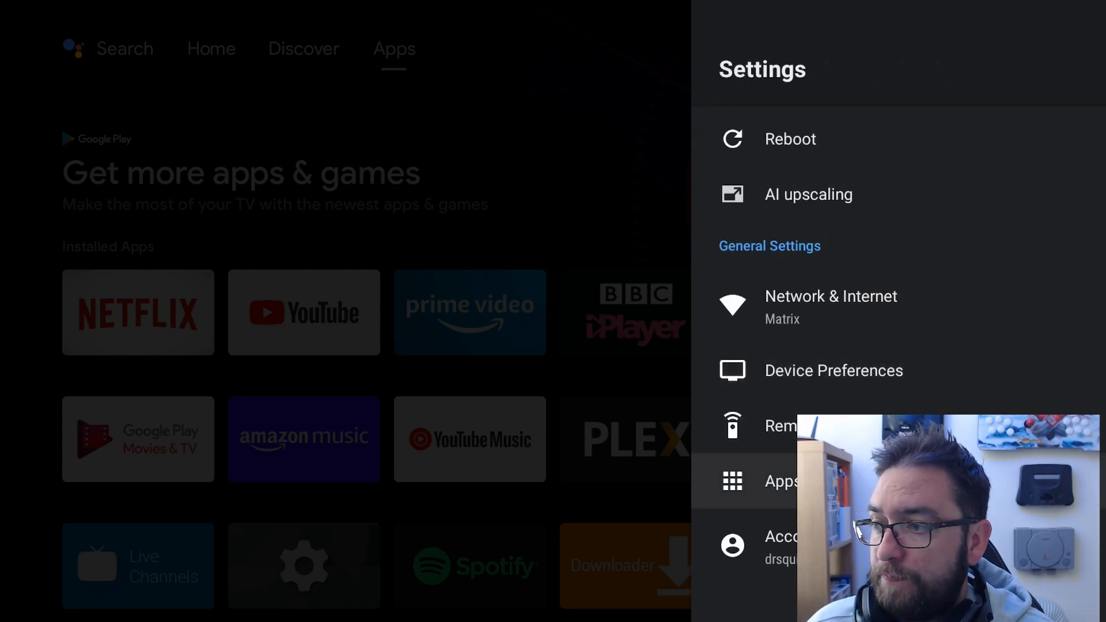
Set NvMessaging's Phone permission to Don't allow in App permissions
click(781, 481)
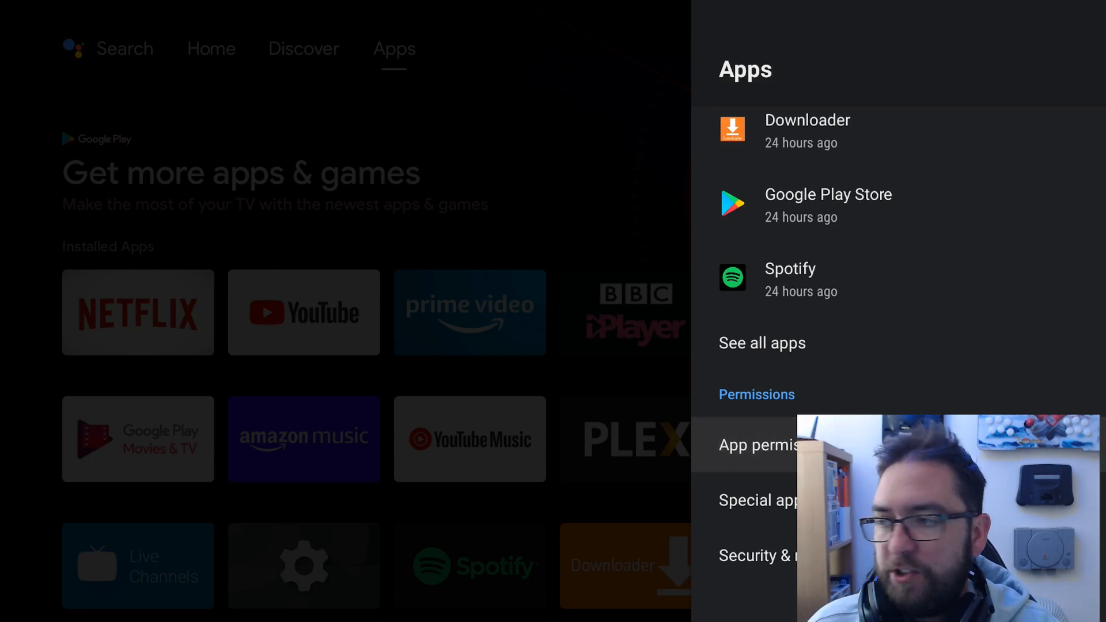
click(758, 445)
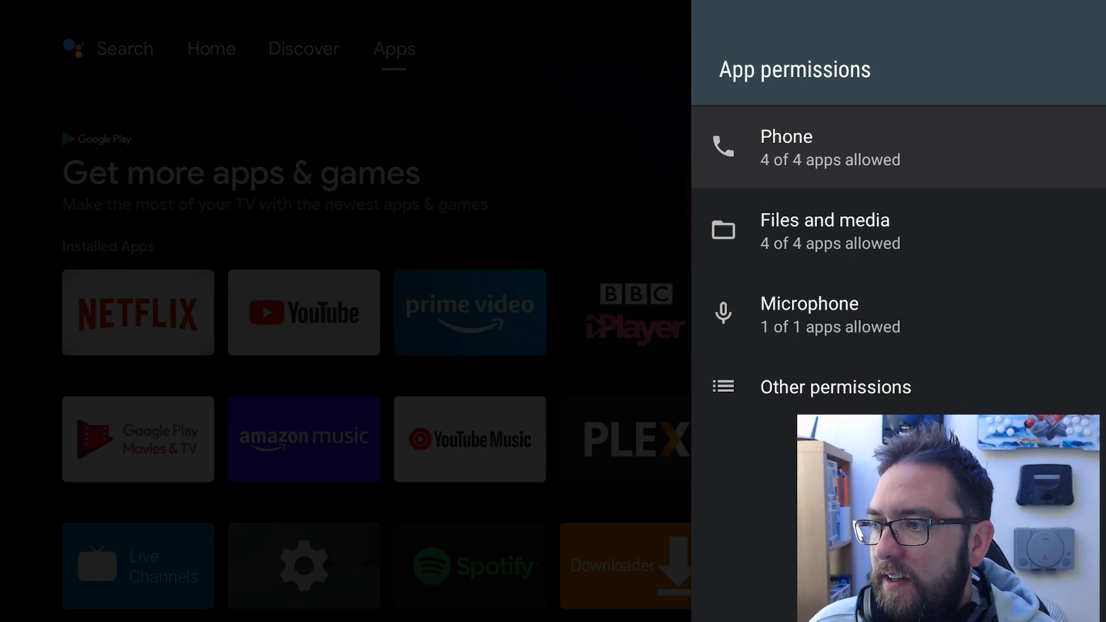
click(830, 146)
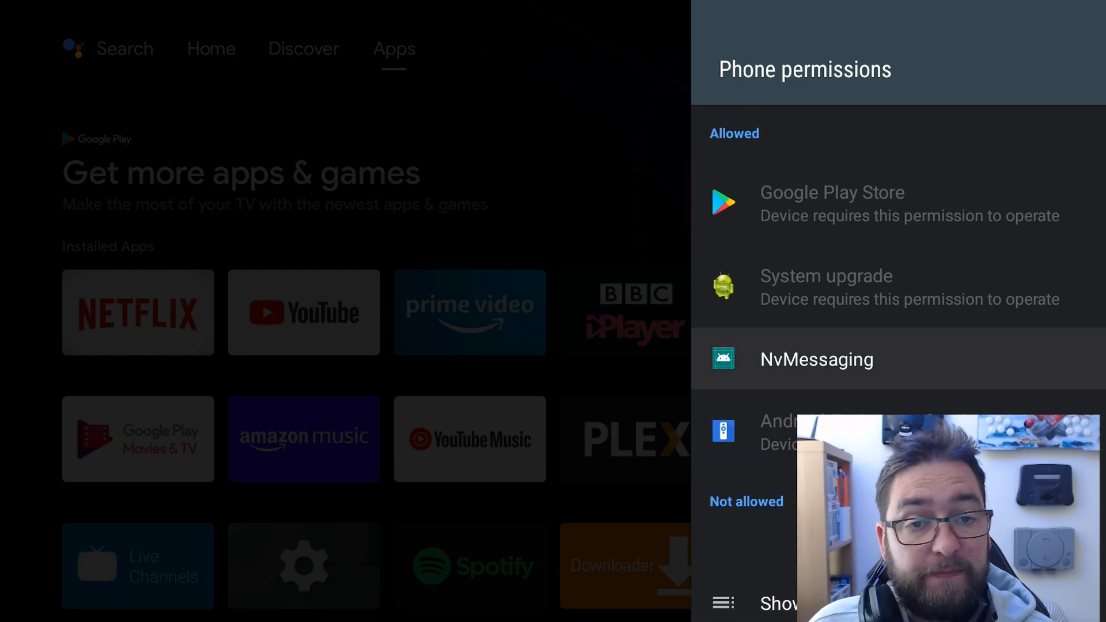
click(816, 359)
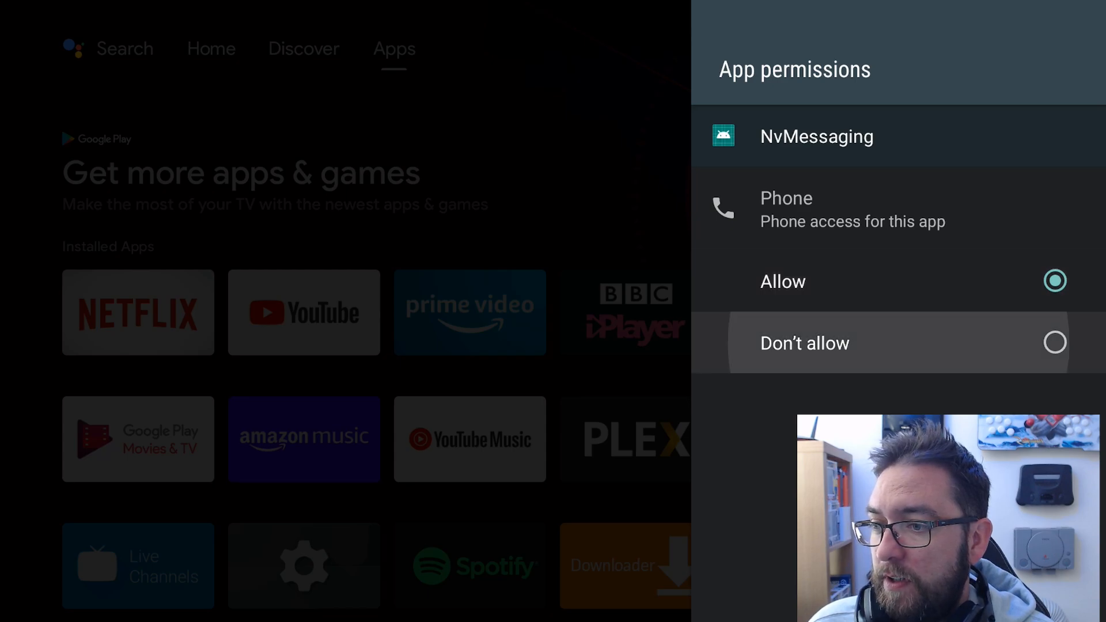
click(785, 210)
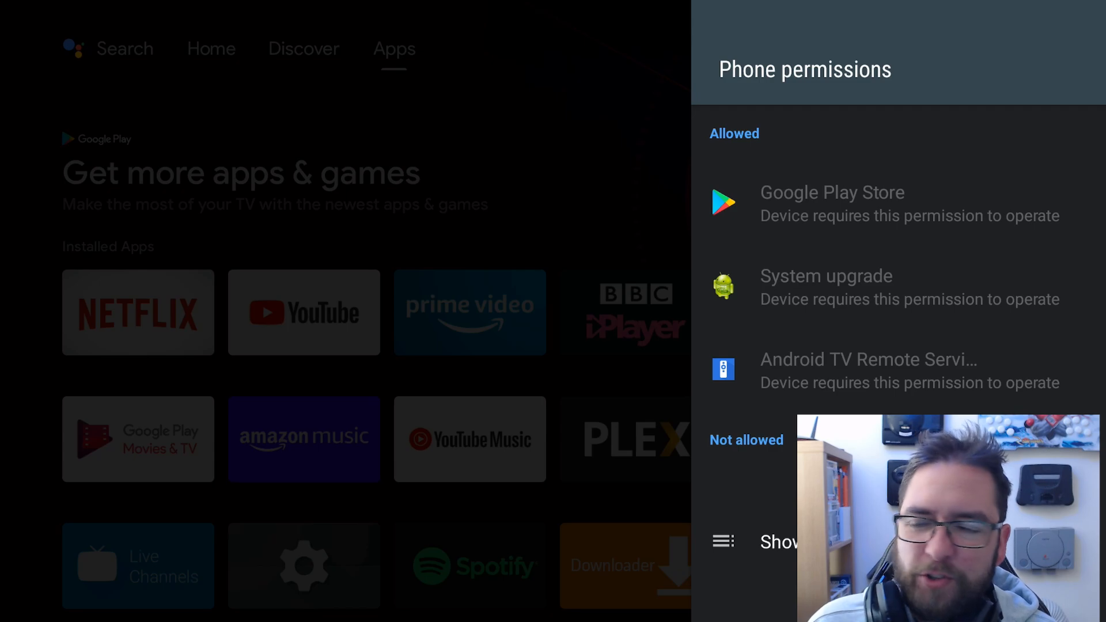
key(Back)
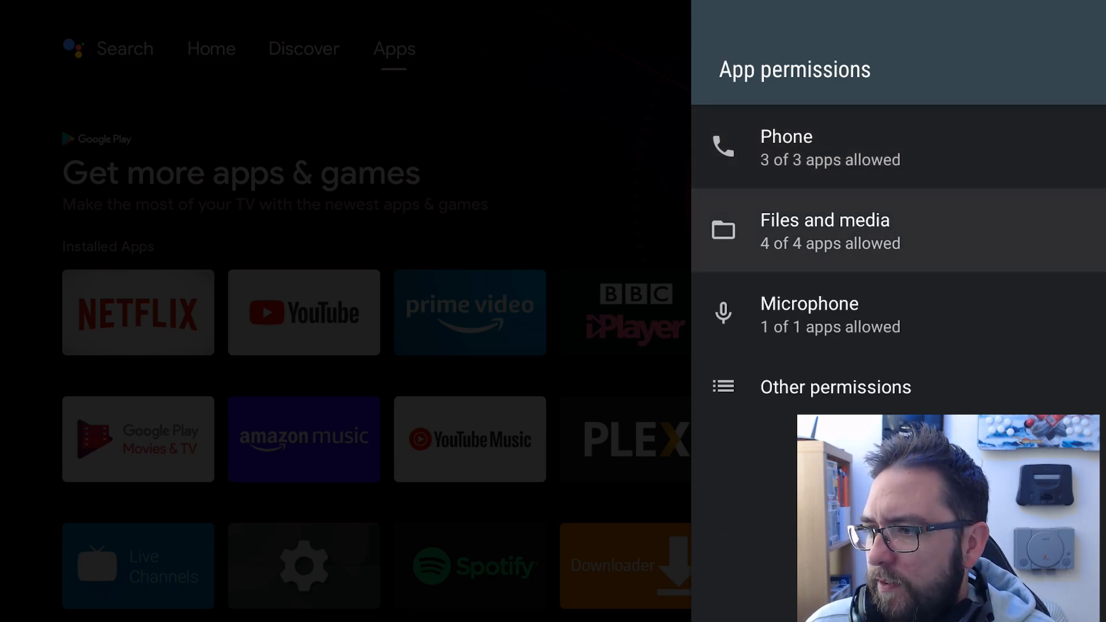
Review which apps can access Files and media, then return to Apps
click(823, 230)
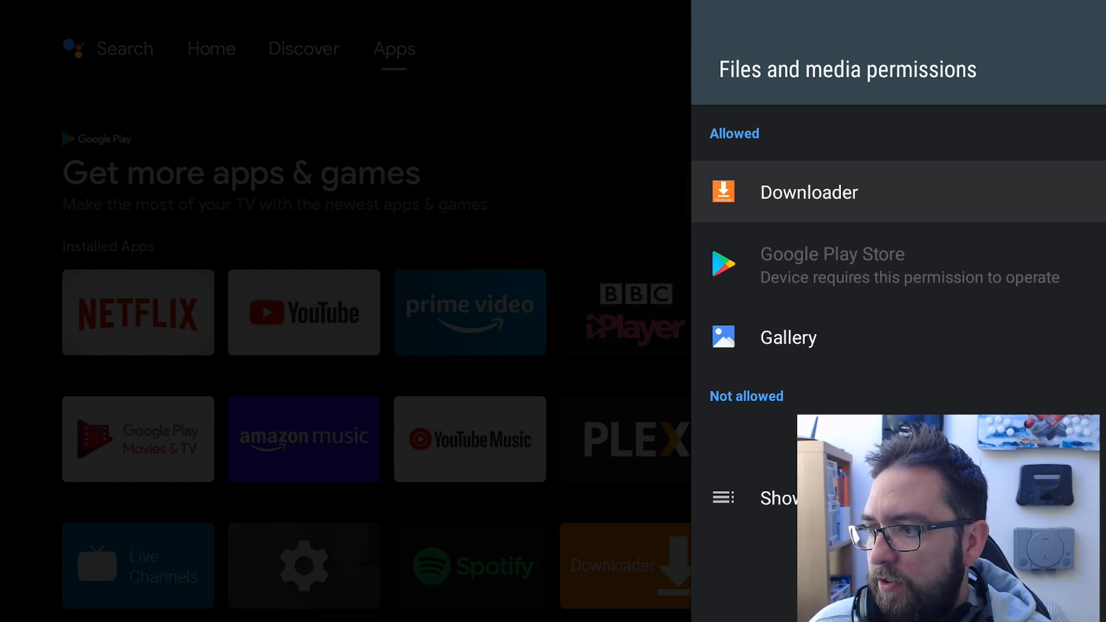
key(Back)
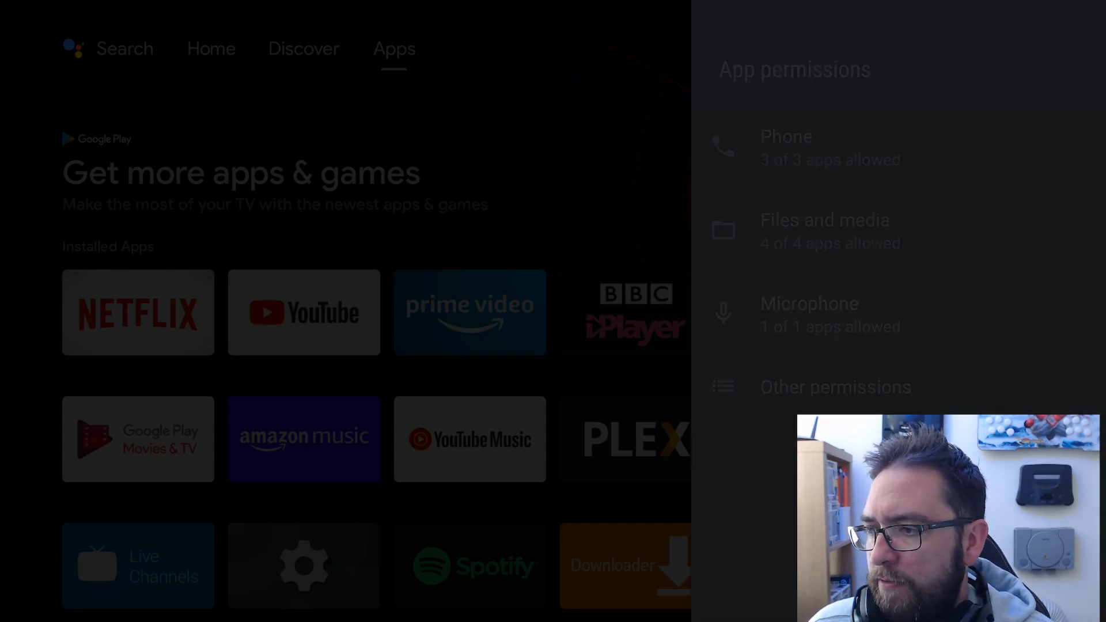
click(809, 314)
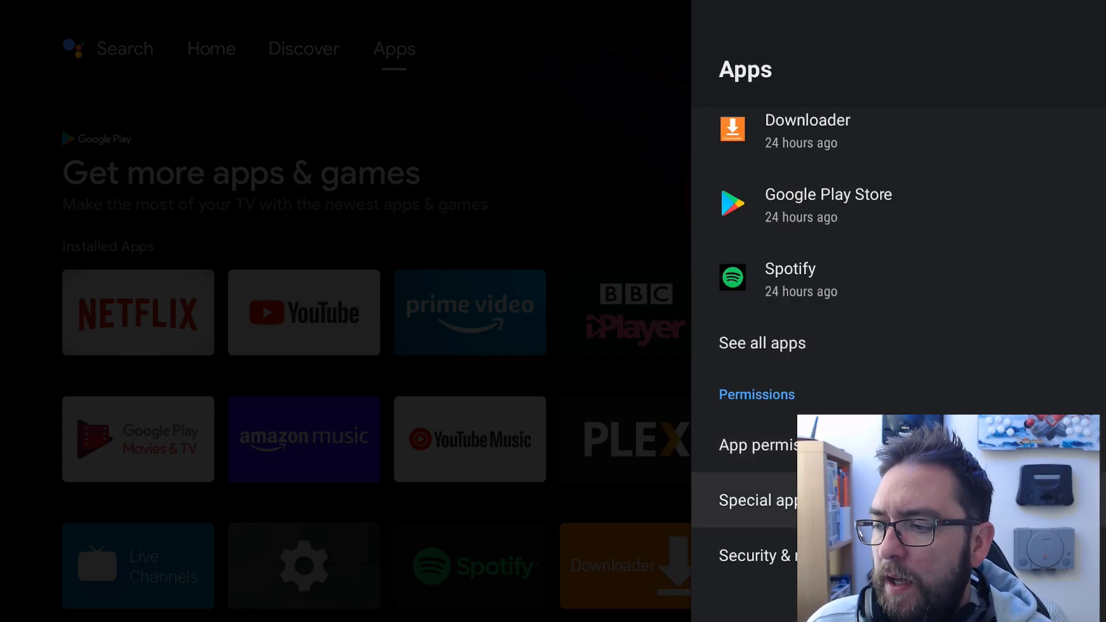
Revoke usage access from Package installer, Market Feedback Agent and other apps
click(761, 500)
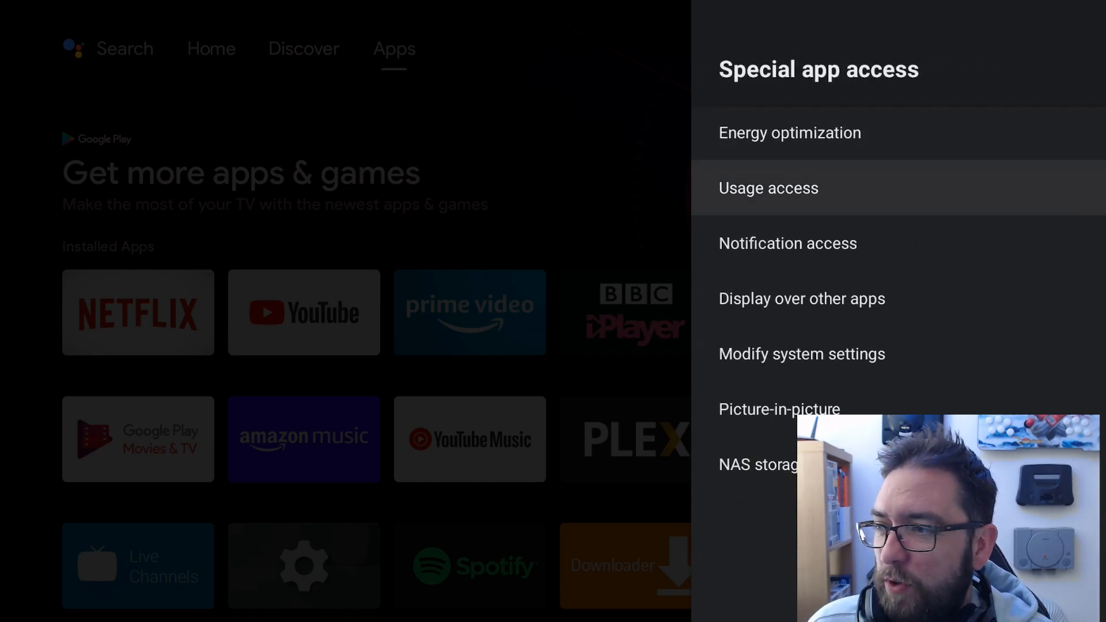
click(768, 187)
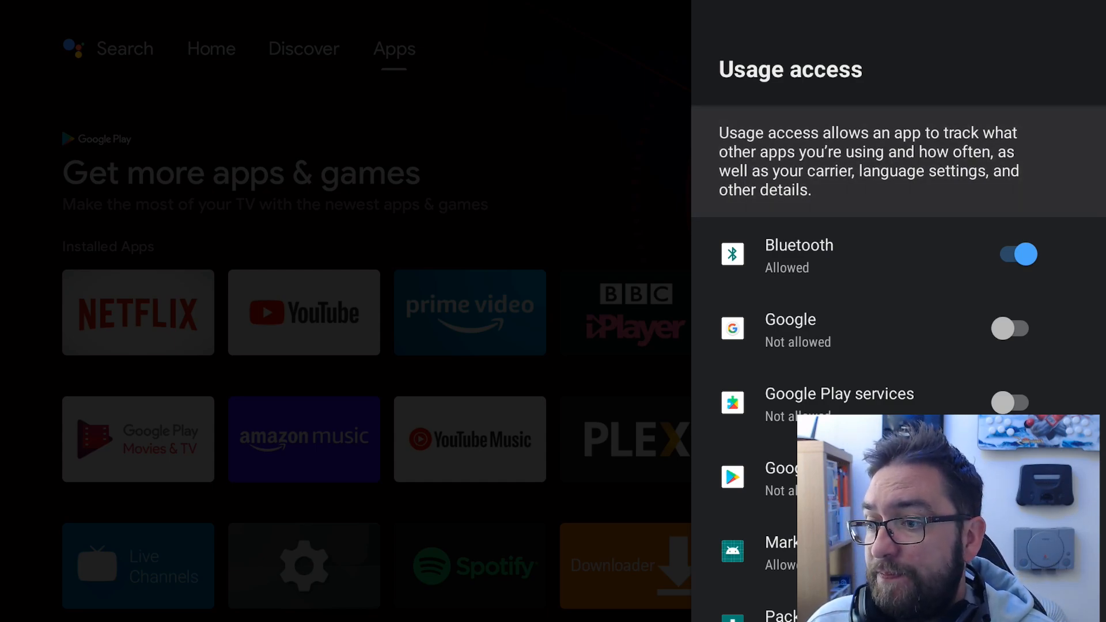
scroll(down, 3)
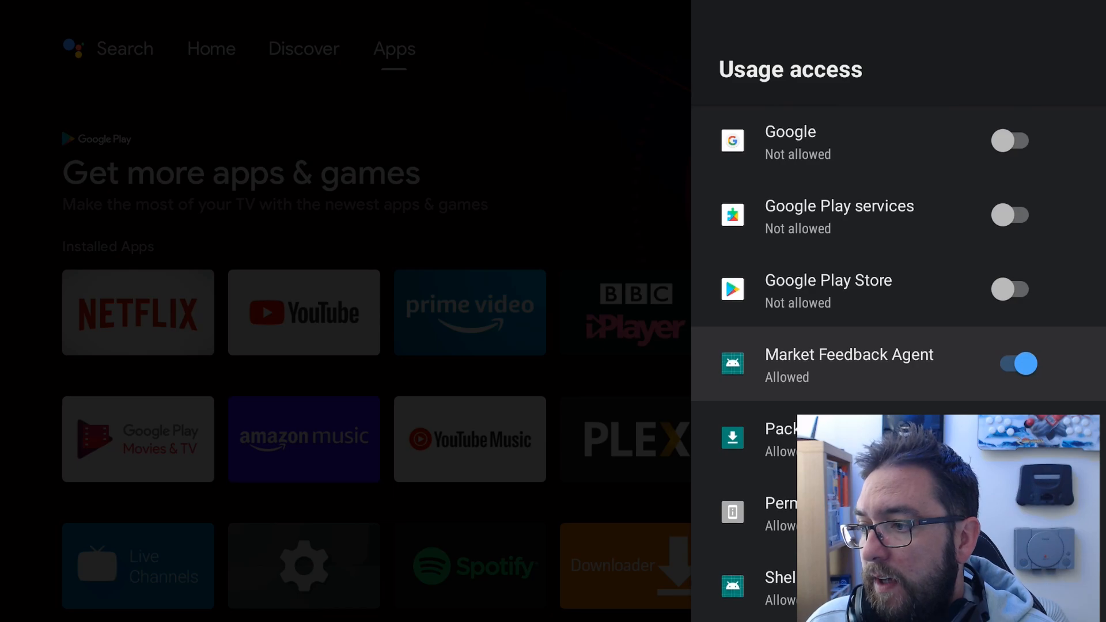
scroll(down, 3)
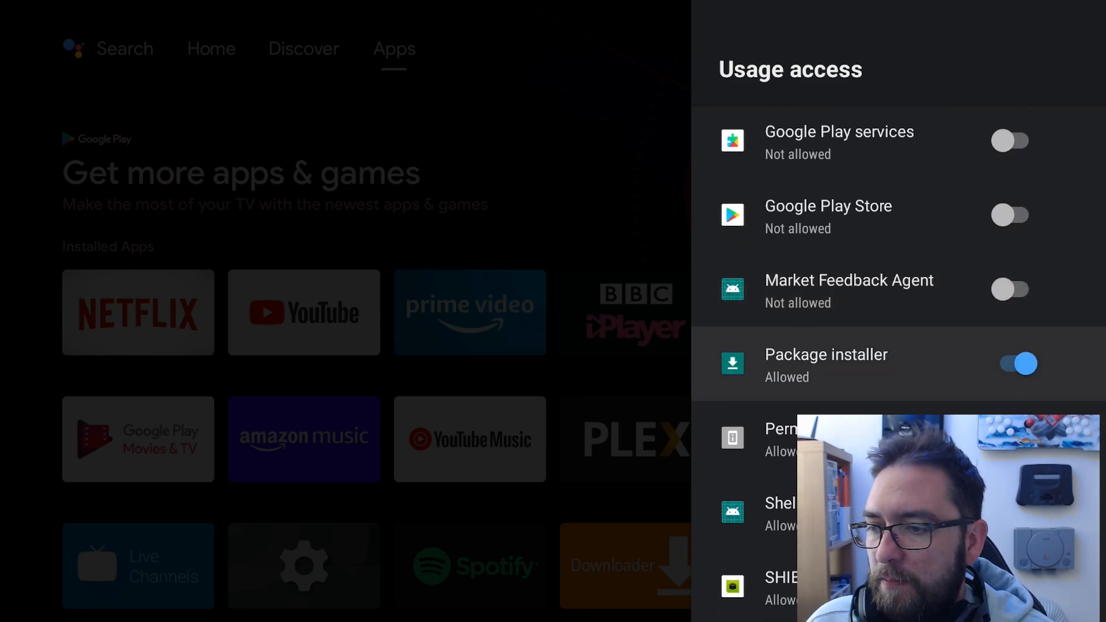
click(1015, 364)
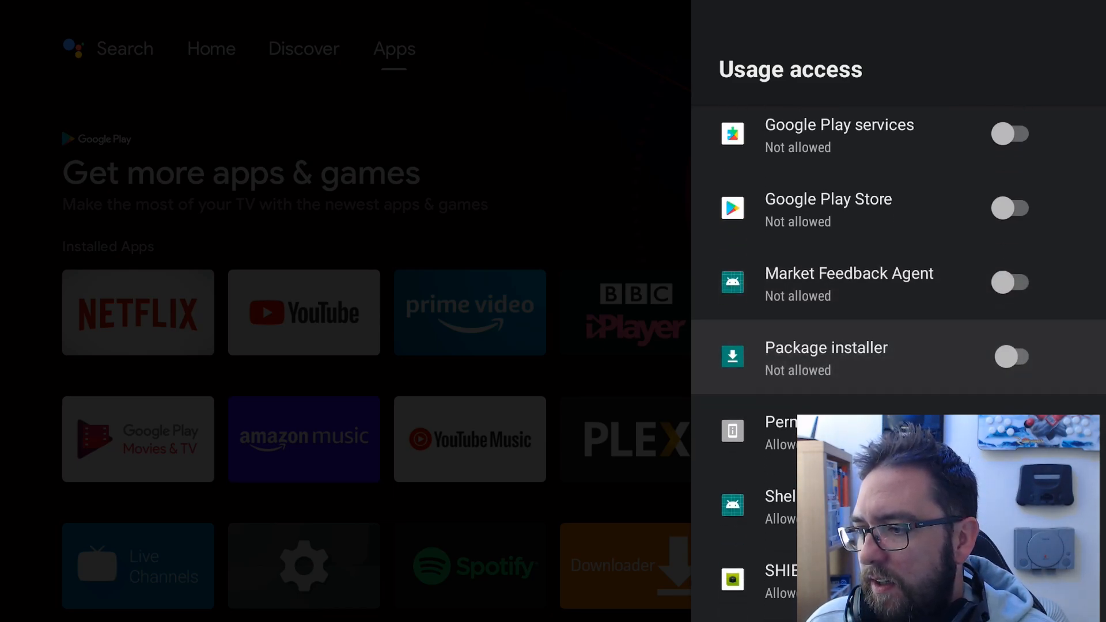
scroll(down, 3)
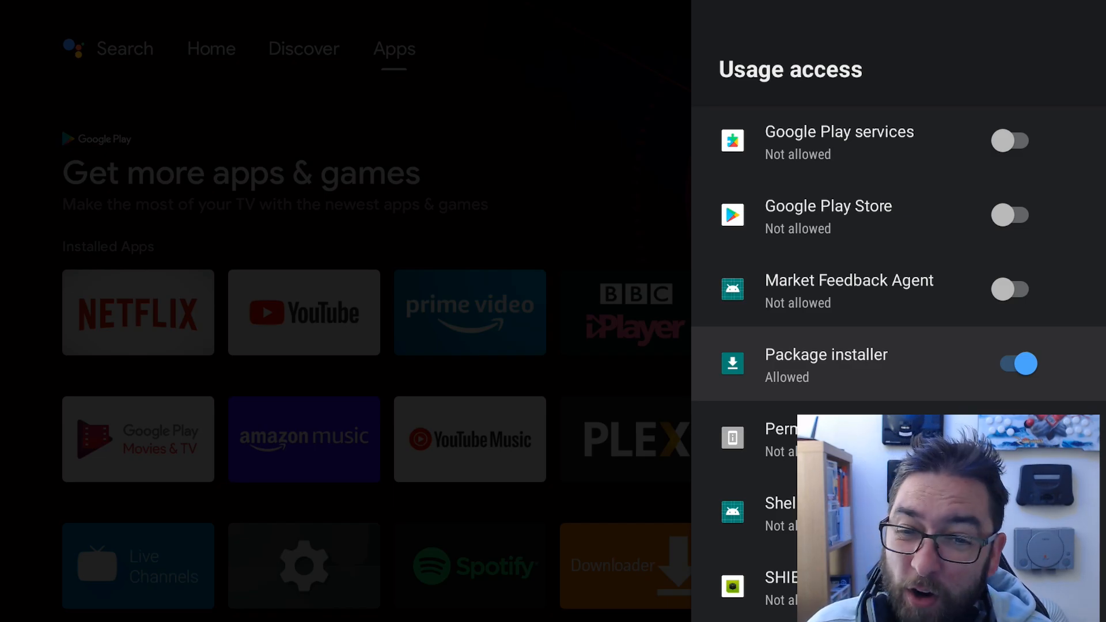
key(Back)
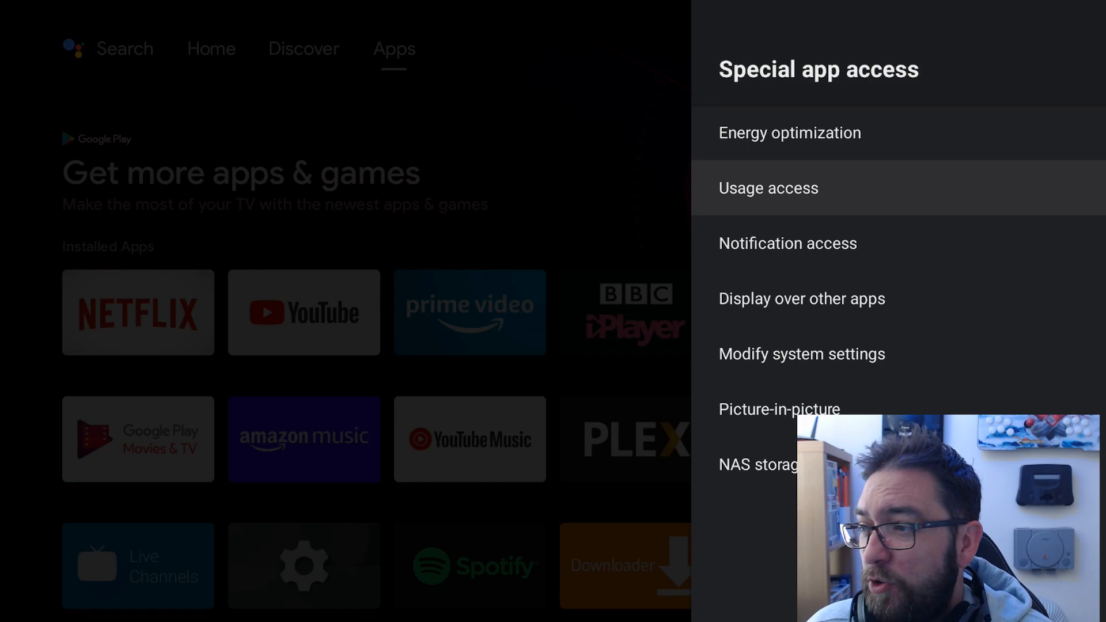
Check the Notification access list and go back to Apps
click(787, 243)
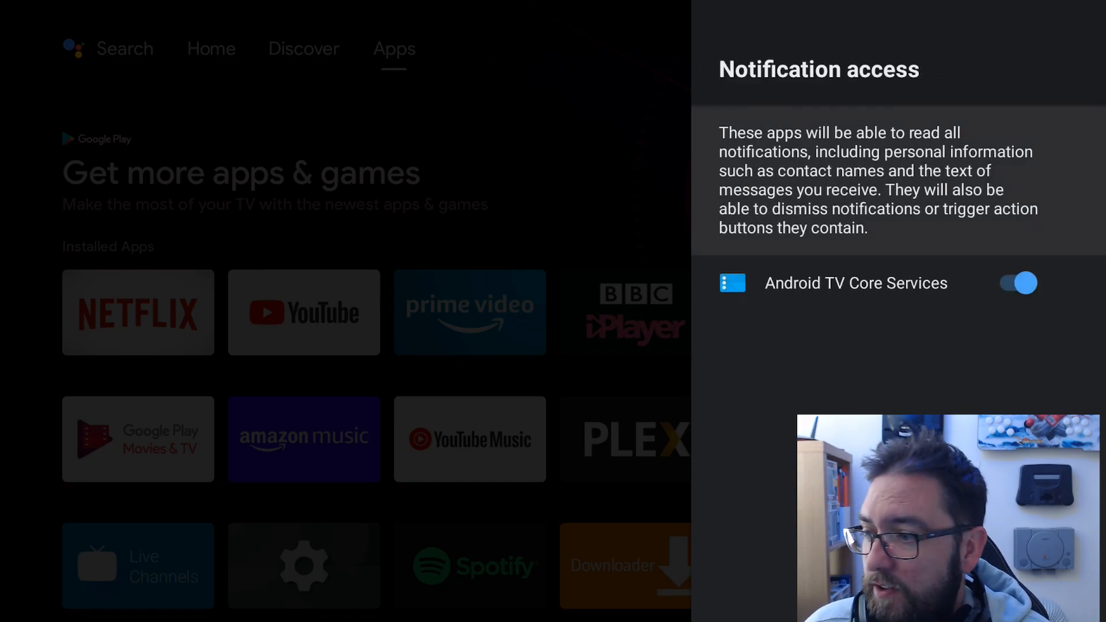
key(Back)
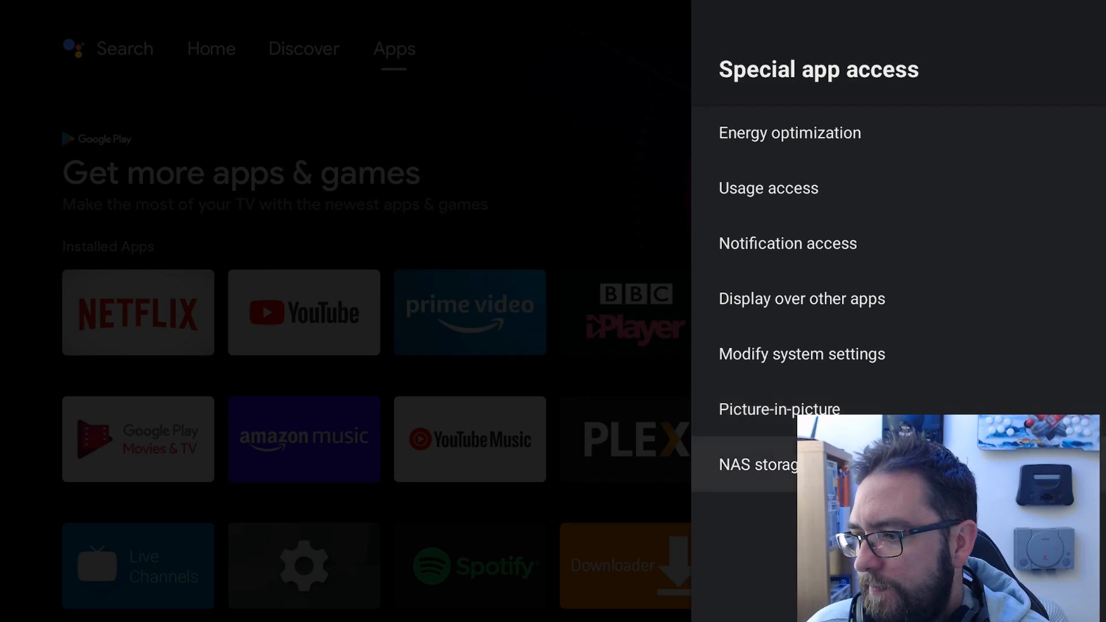
key(Back)
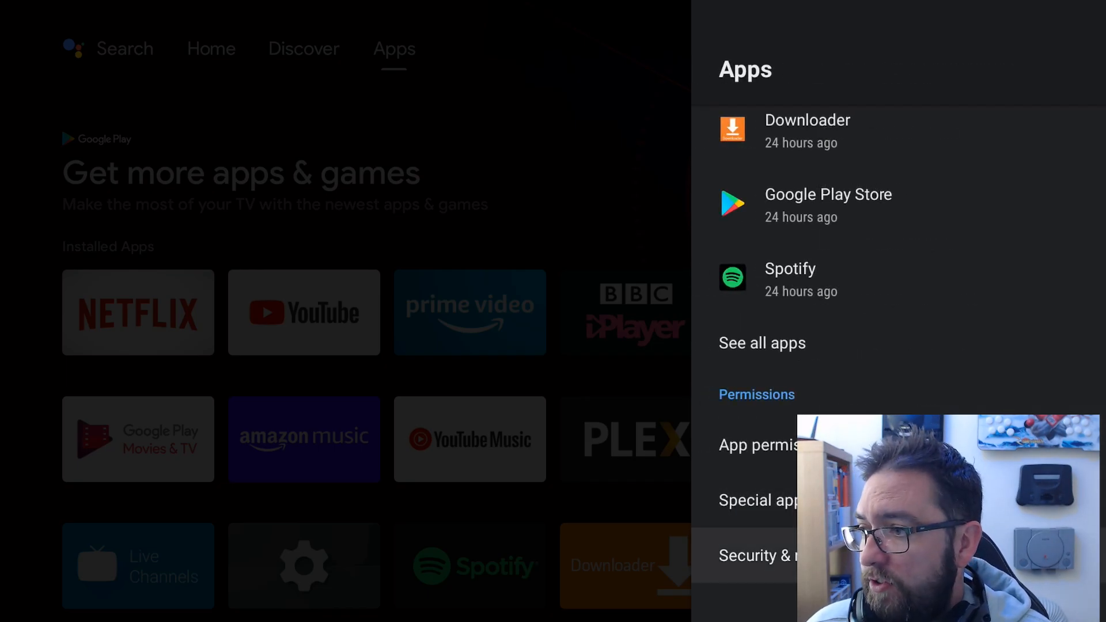
Turn off Make passwords visible under Security & restrictions
click(776, 556)
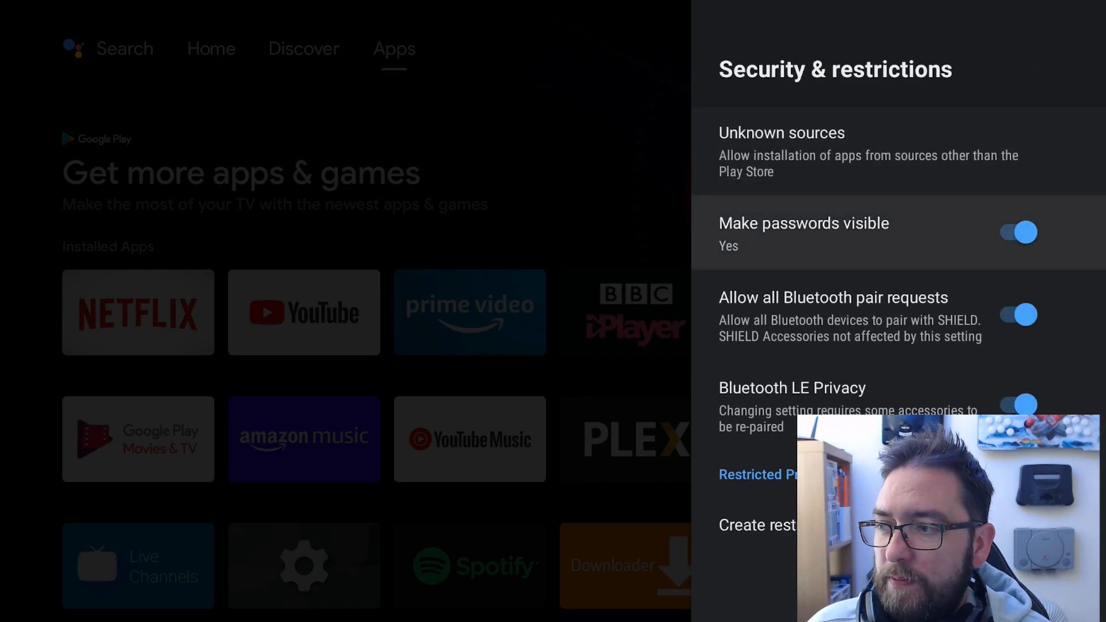
click(1015, 232)
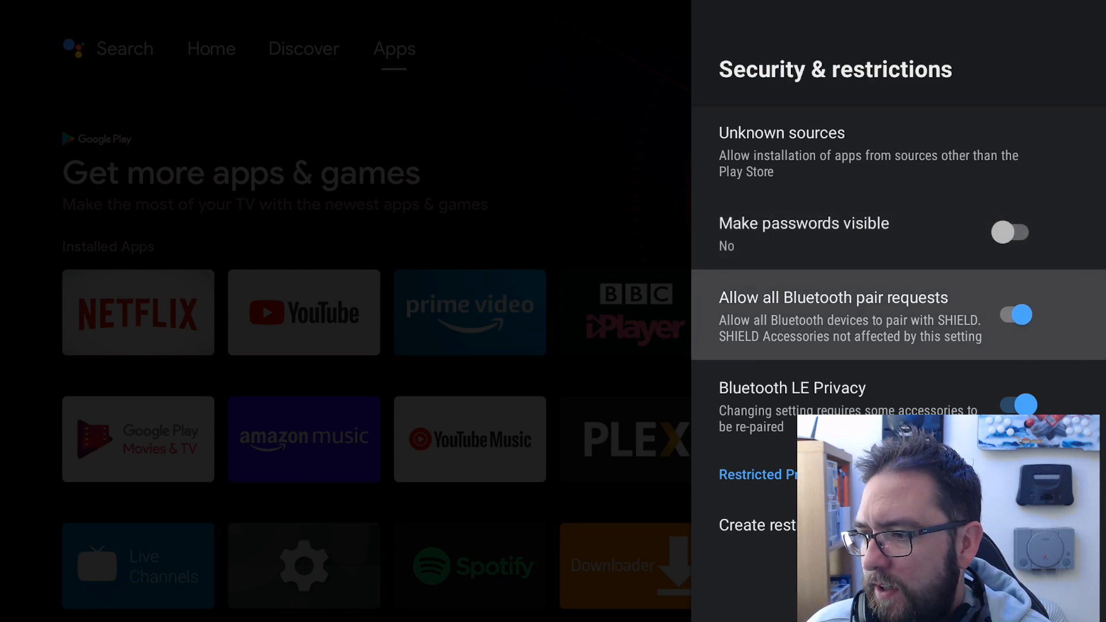
click(1011, 314)
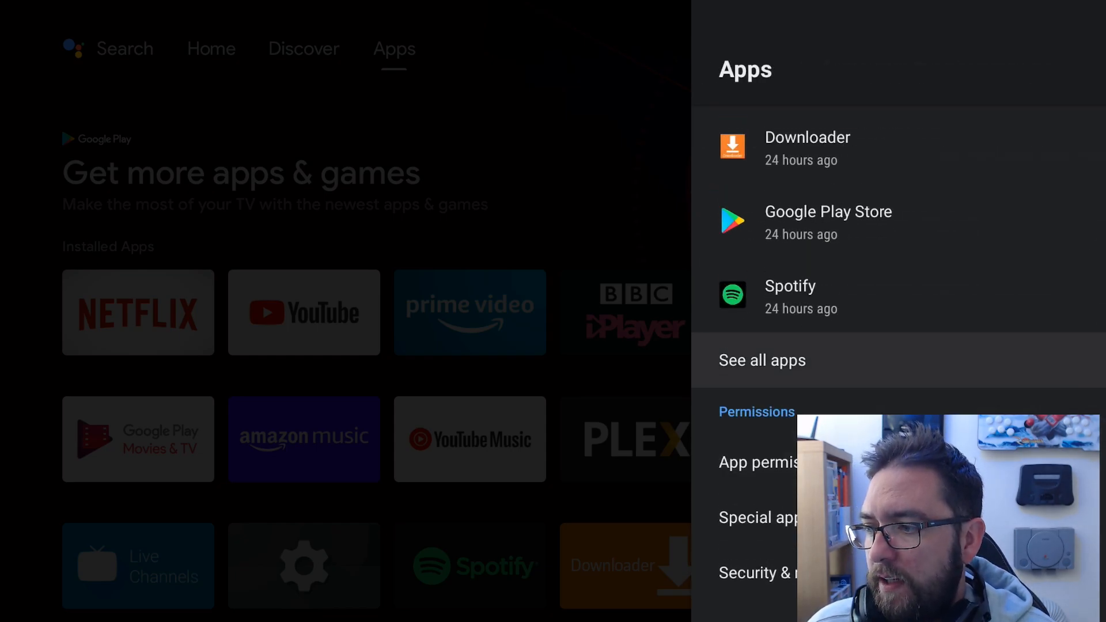
Browse the installed apps list, inspecting the ITV Hub, Amazon Music and Downloader app details
click(761, 360)
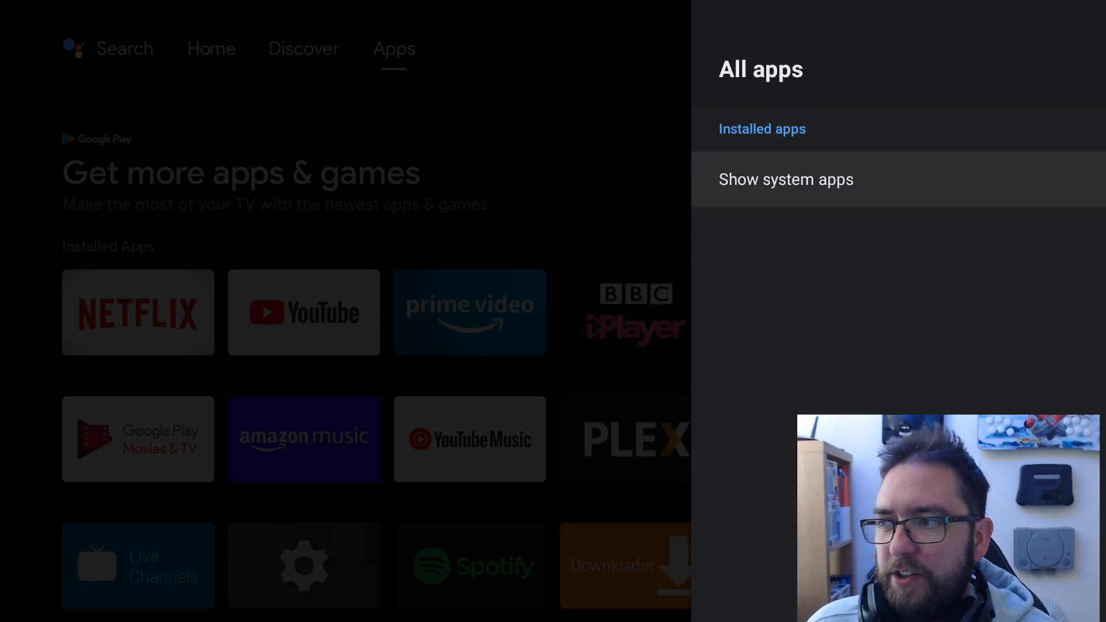
click(761, 129)
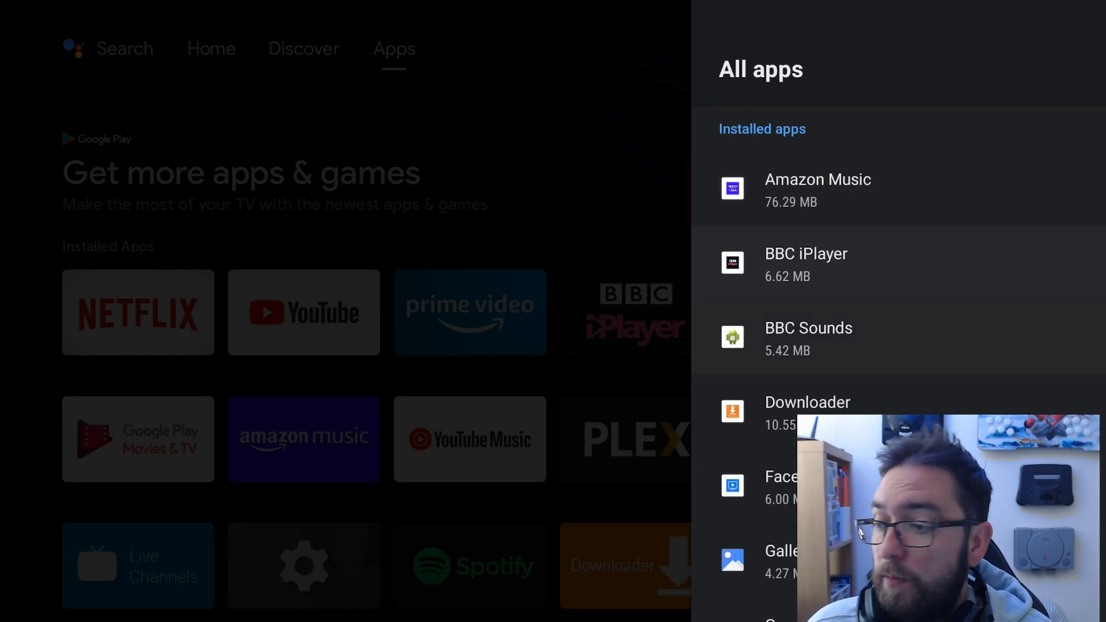
scroll(down, 3)
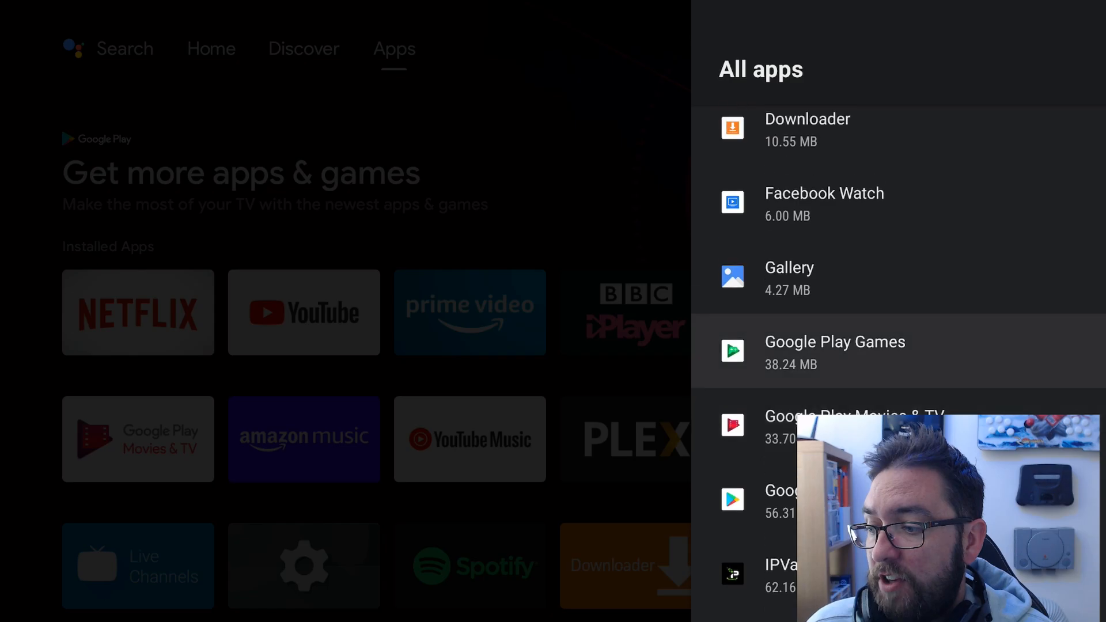
scroll(down, 3)
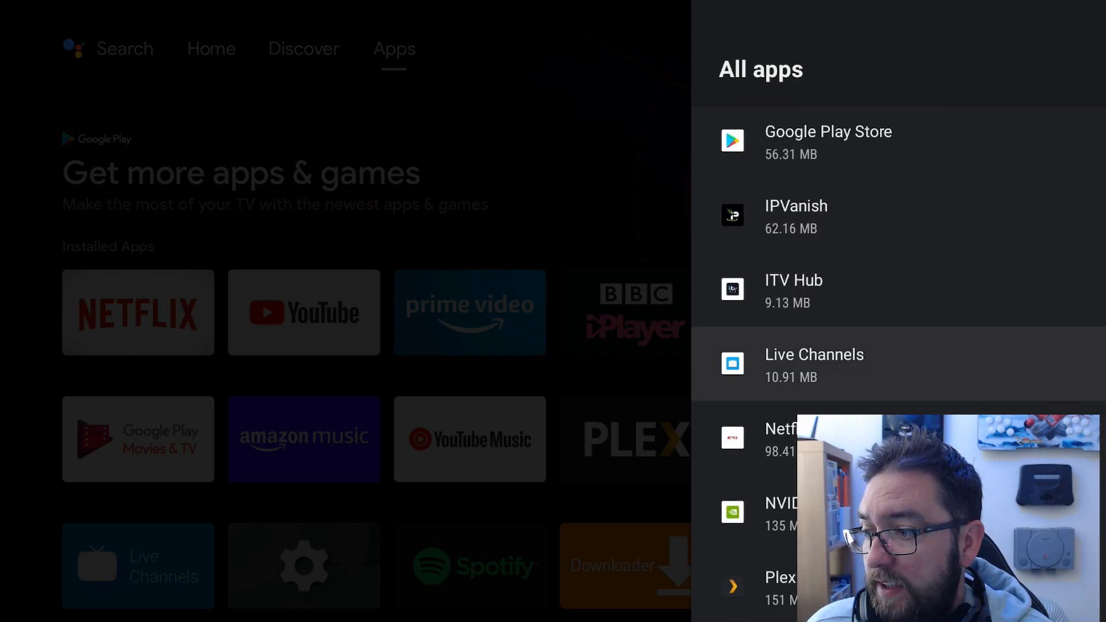
click(794, 291)
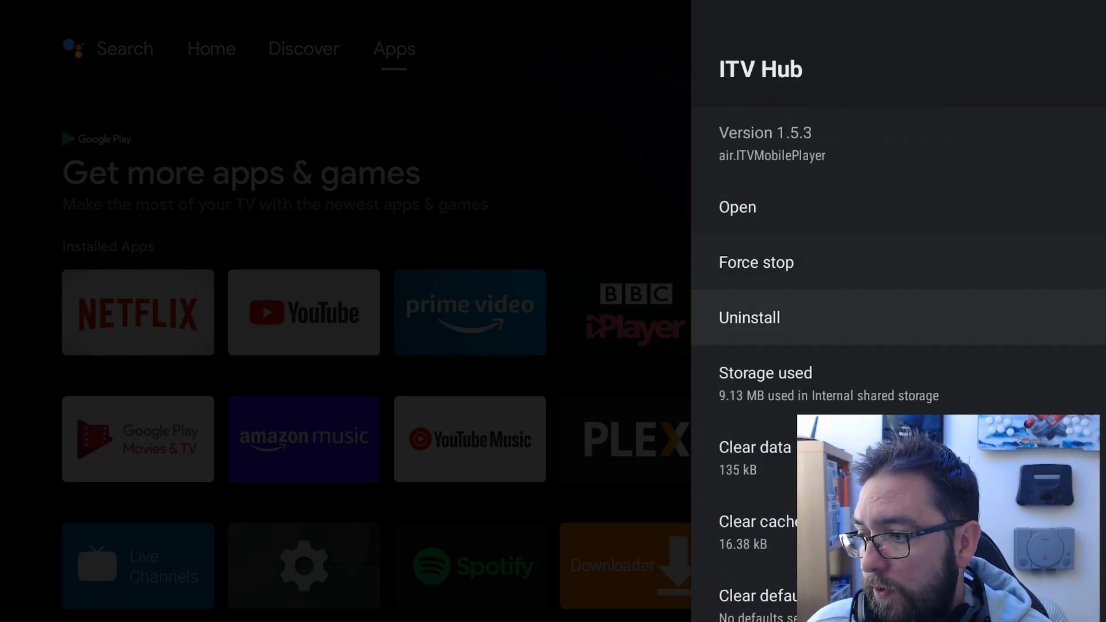
scroll(down, 3)
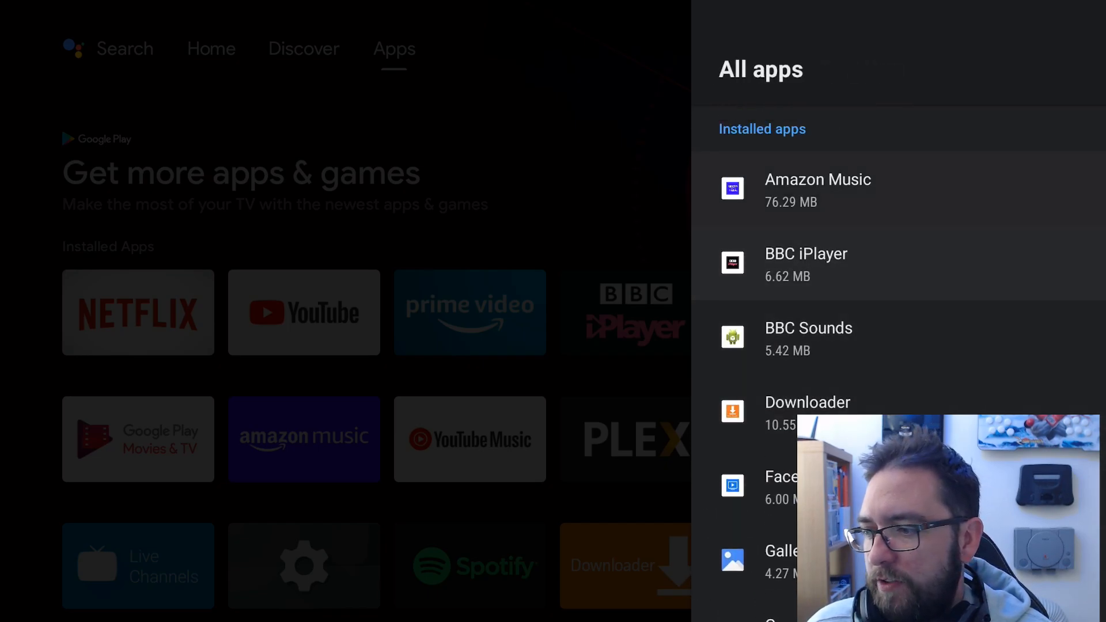
click(817, 180)
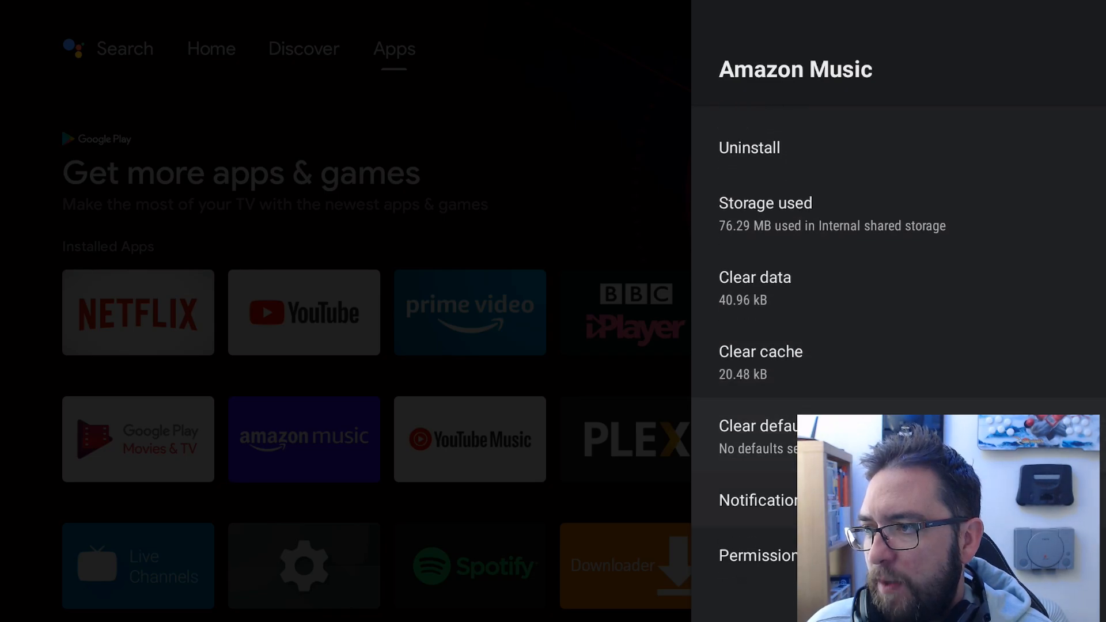
click(626, 312)
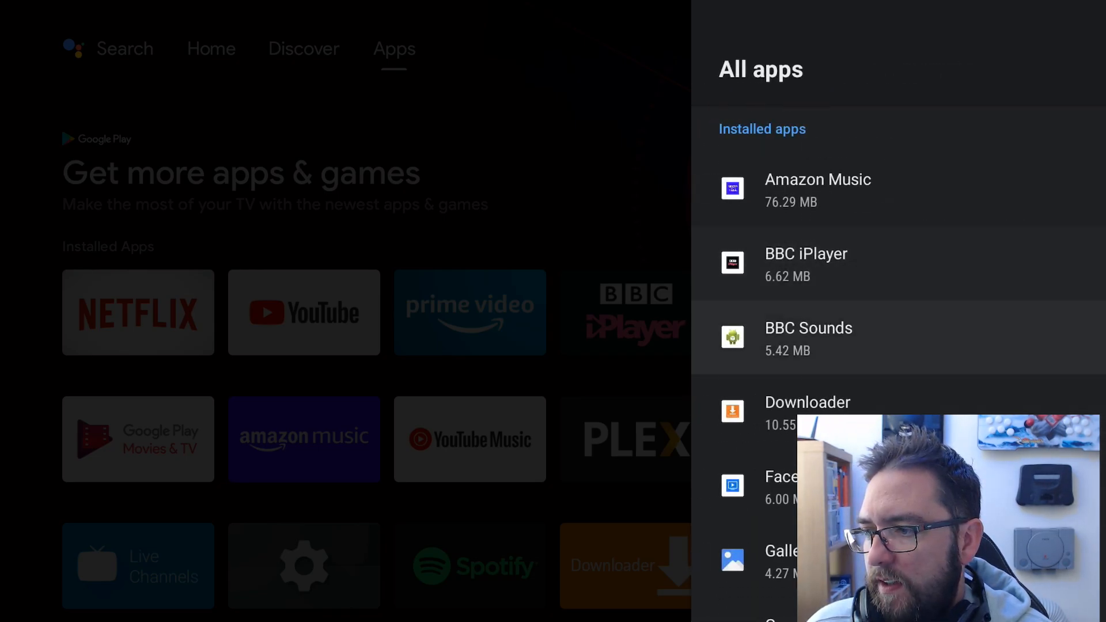
click(808, 339)
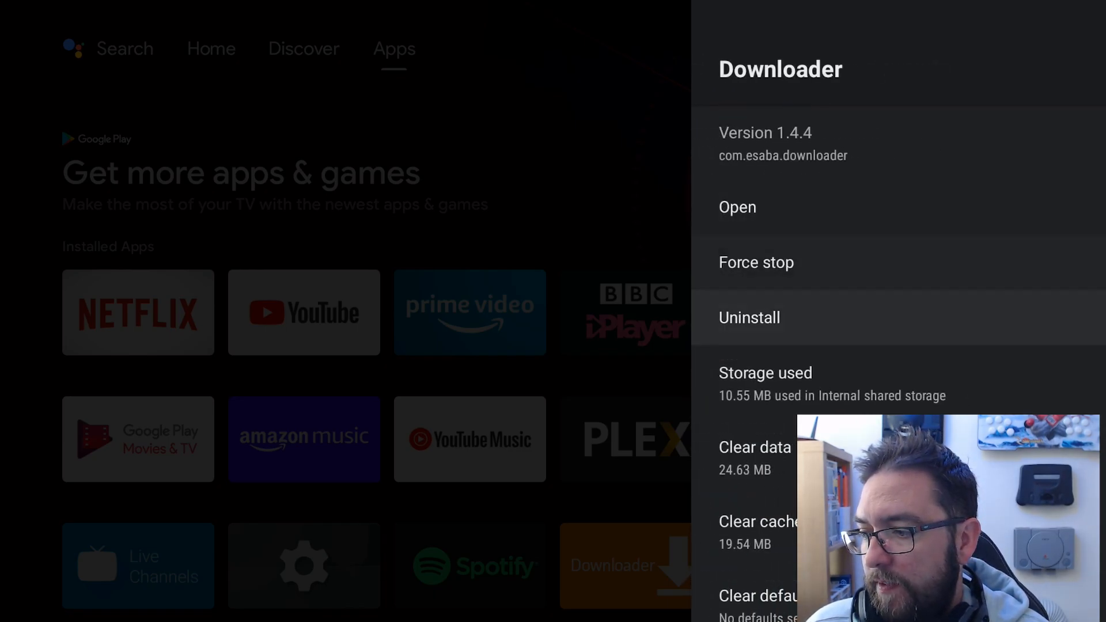
key(Back)
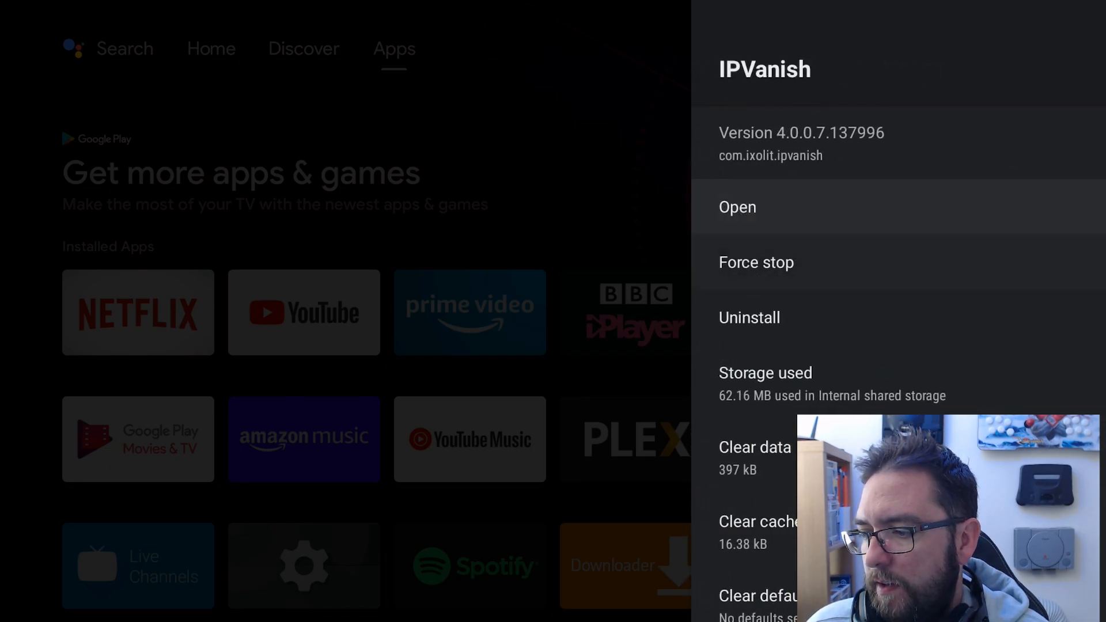
Set Plex's Files and media permission to Allow, glance at YouTube, and leave settings
scroll(down, 3)
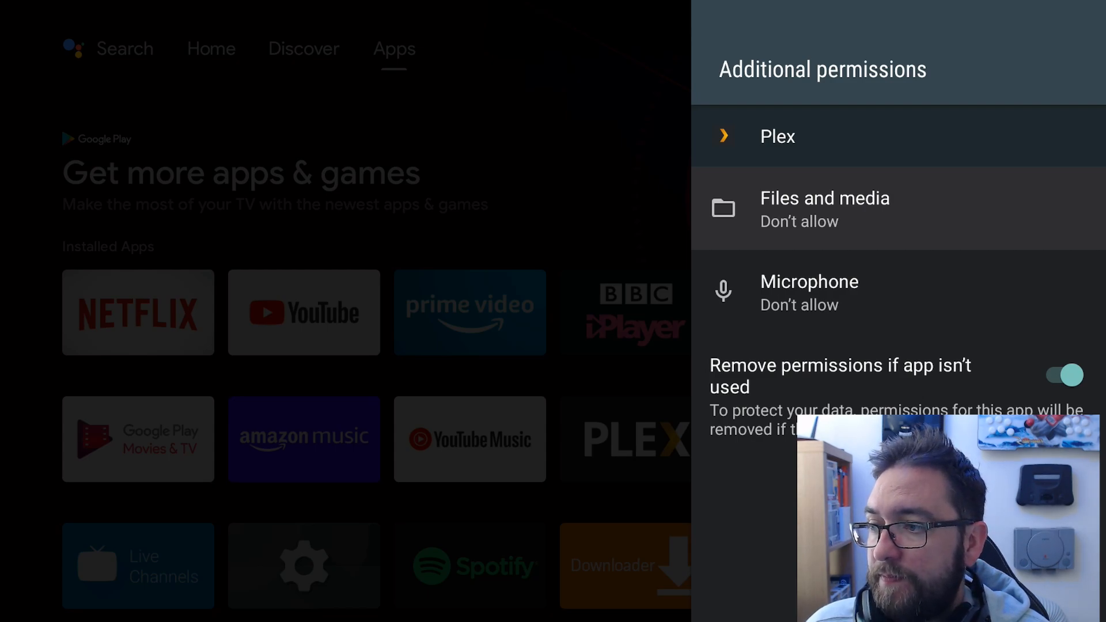
click(823, 208)
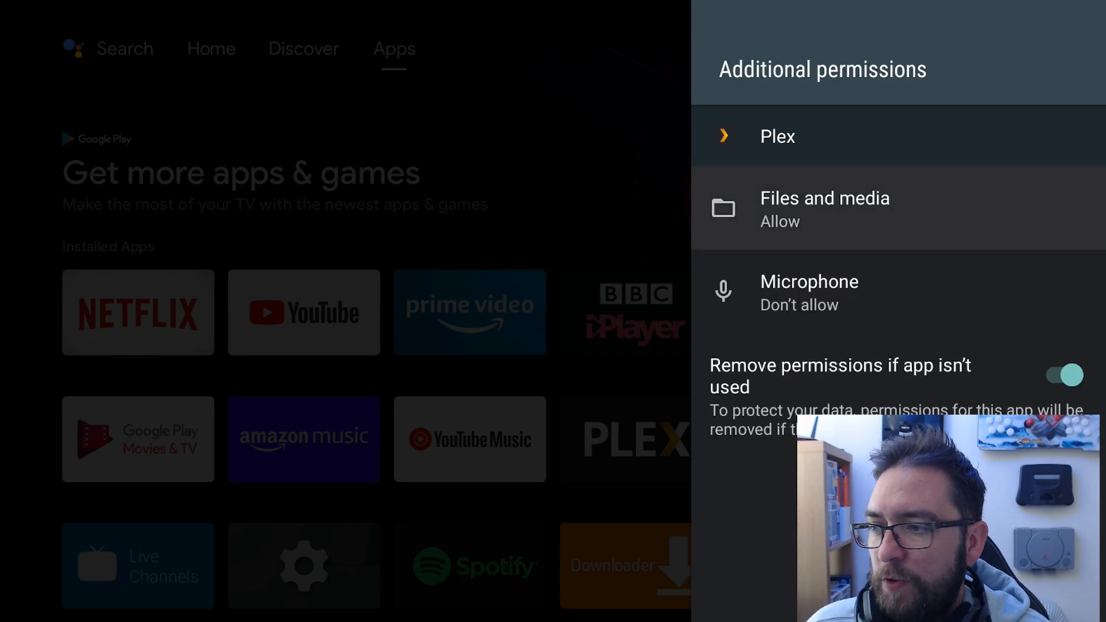
key(Back)
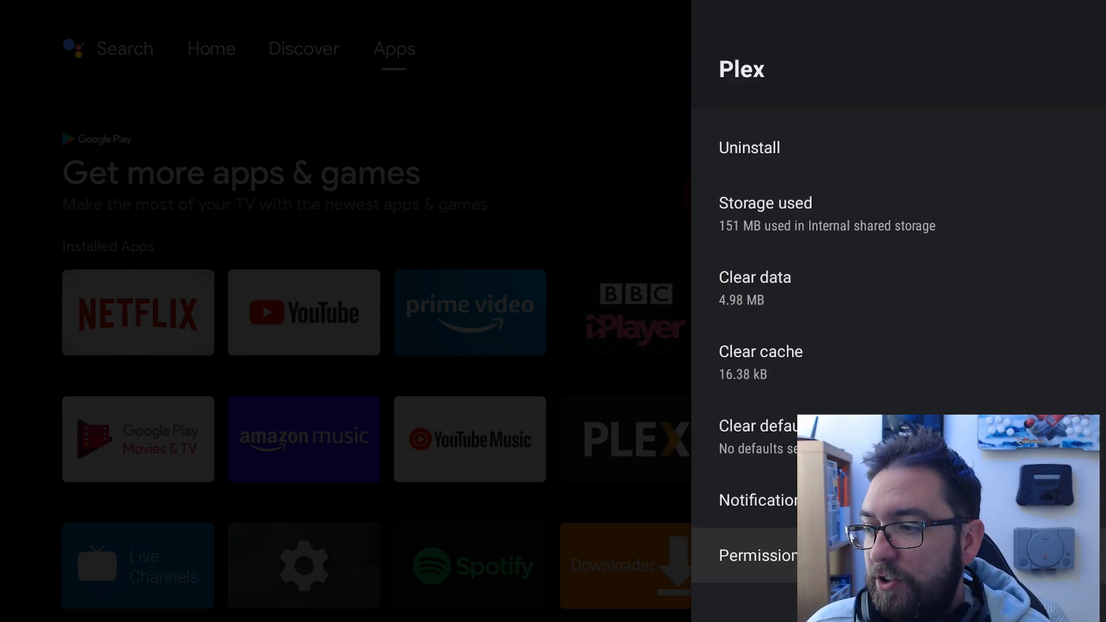
key(Back)
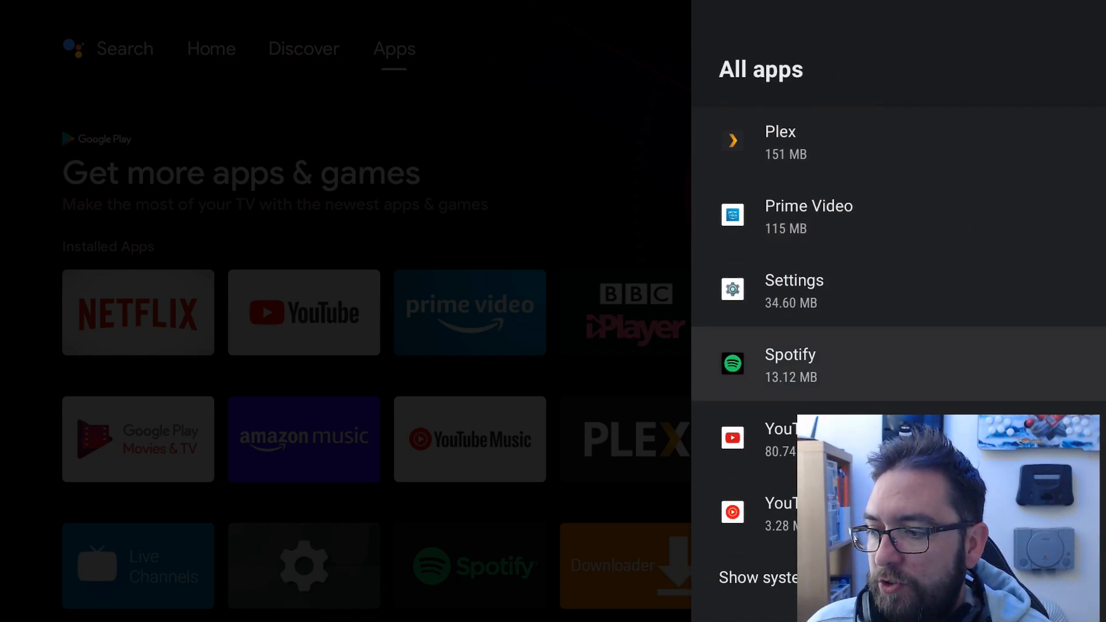
click(775, 437)
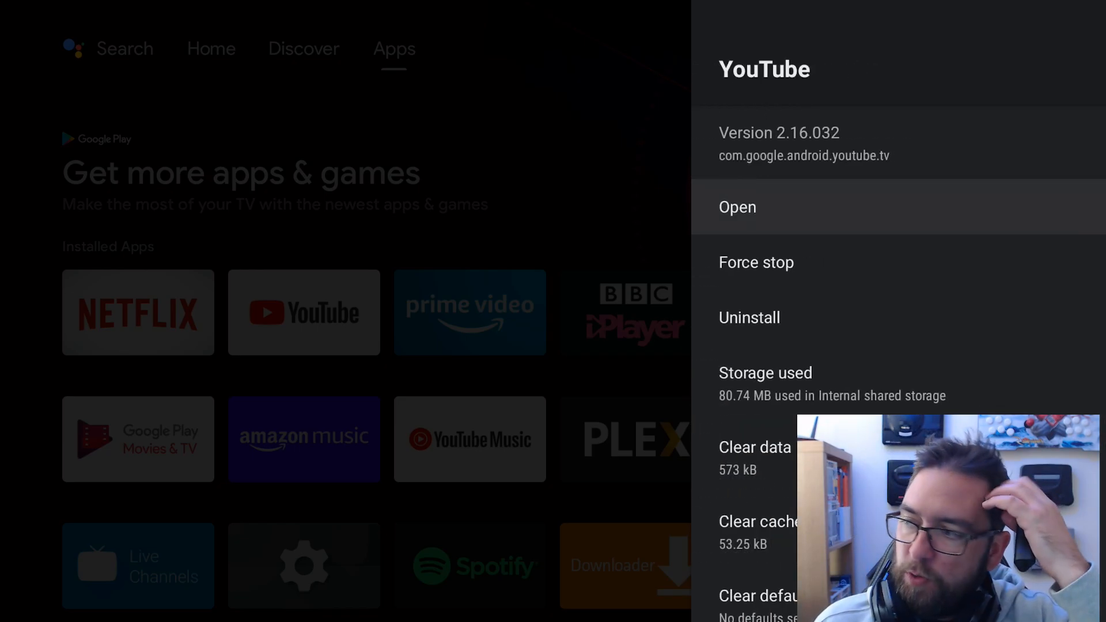
key(Back)
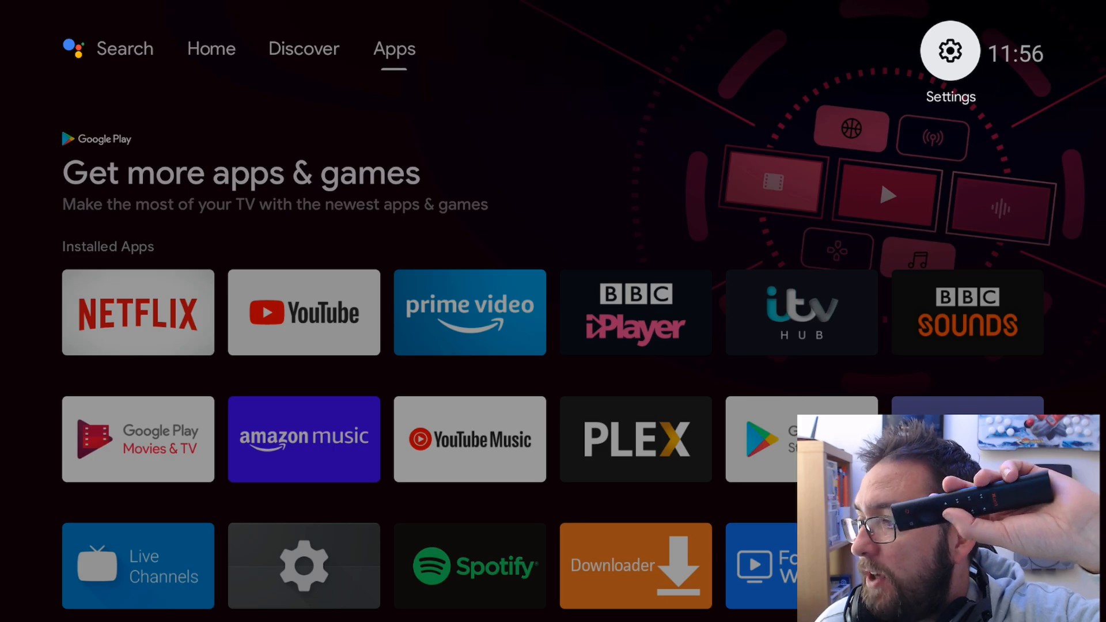
Dismiss the Downloader and System upgrade cards from the recent apps switcher
click(634, 564)
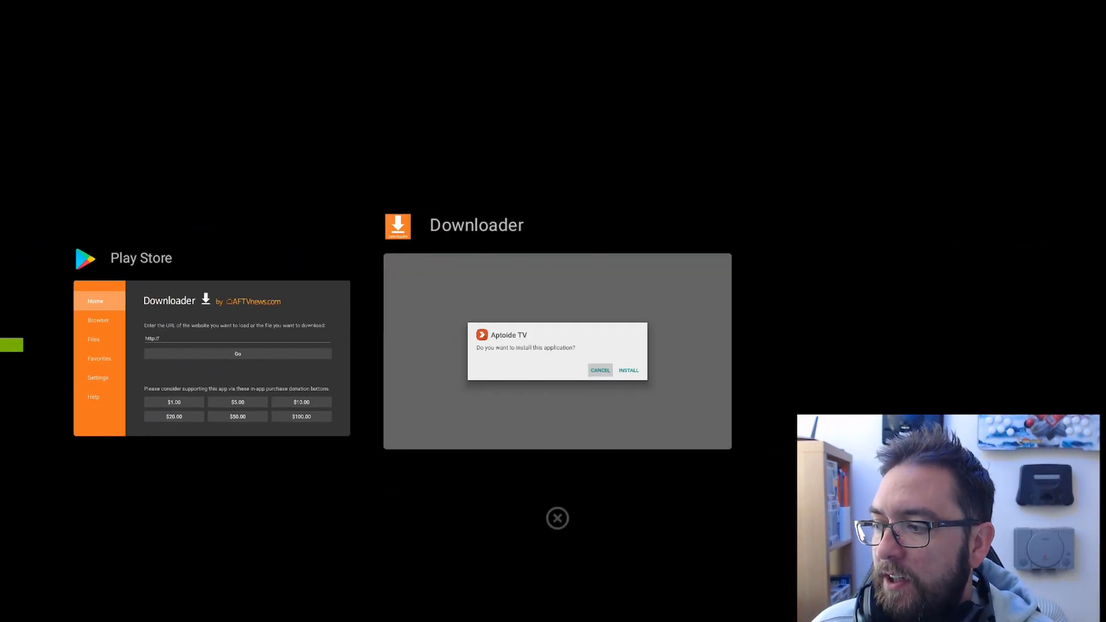
click(599, 370)
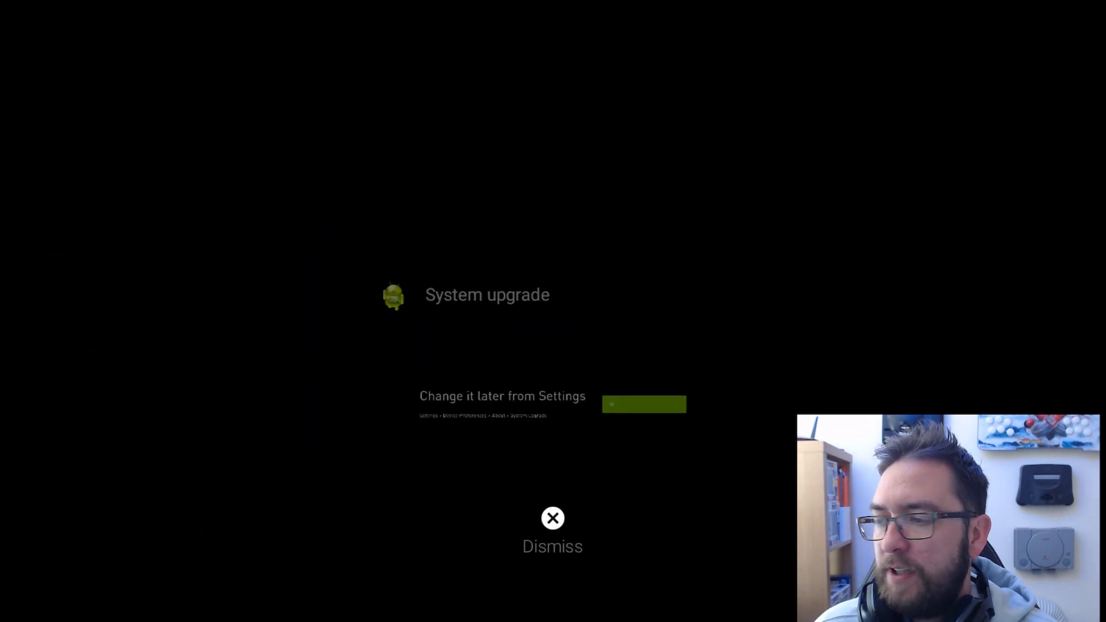
click(552, 518)
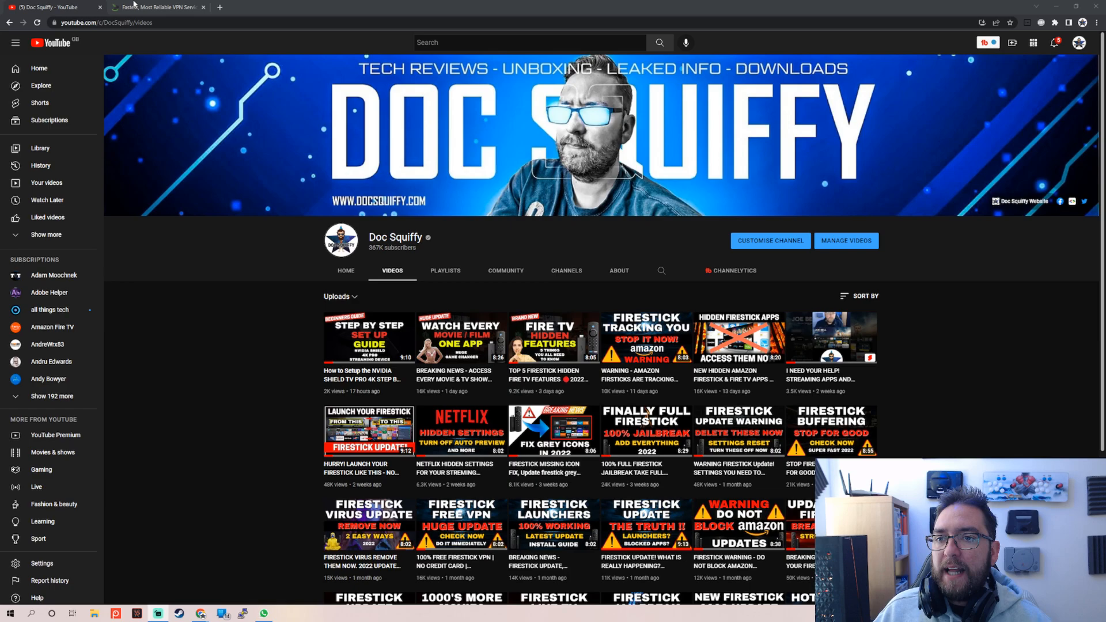
Switch to the IPVanish tab and scroll through its pricing plans, then back to the top
click(155, 7)
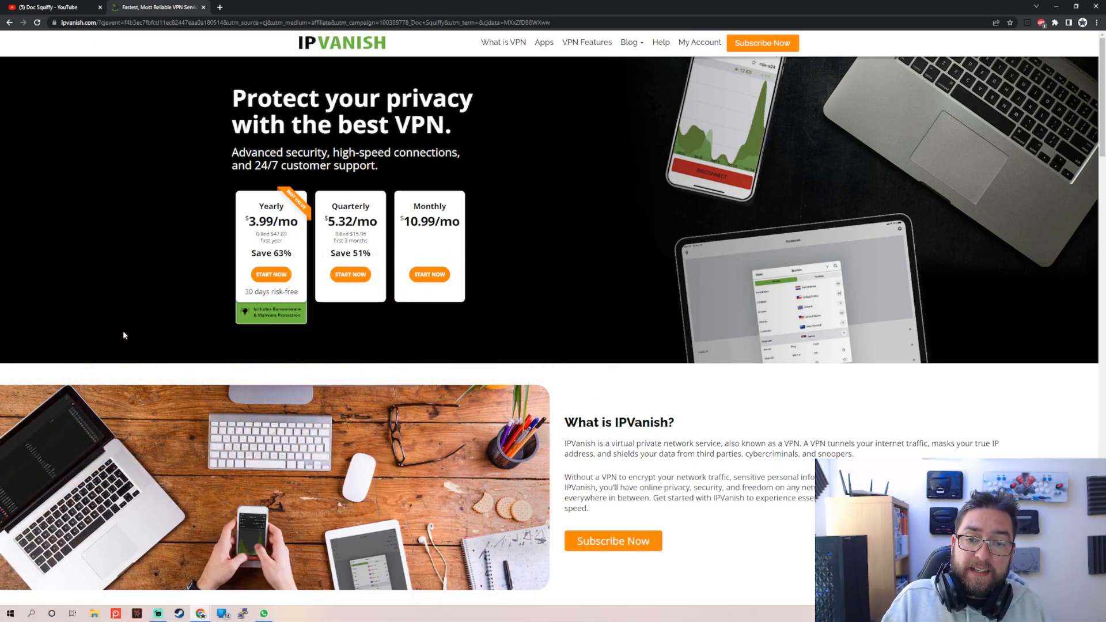
scroll(down, 3)
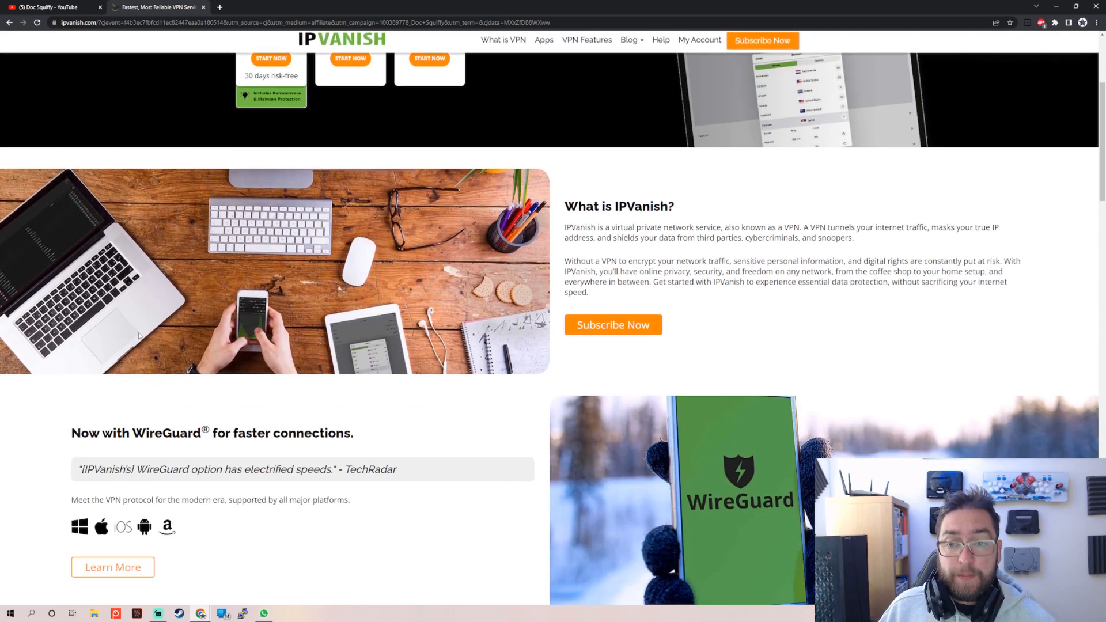
scroll(down, 3)
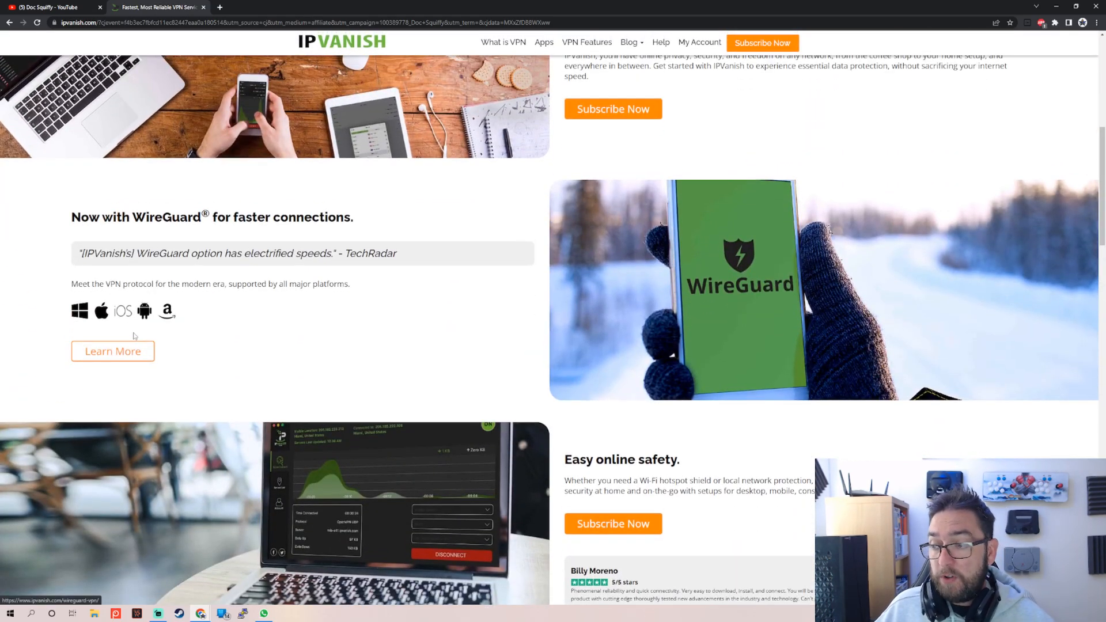
scroll(up, 3)
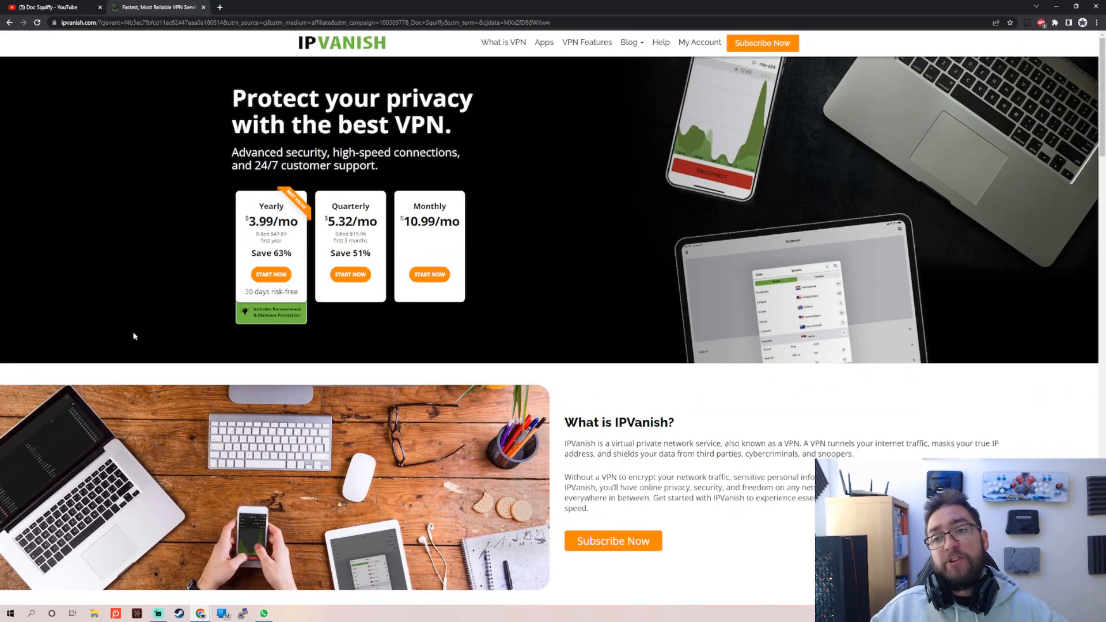